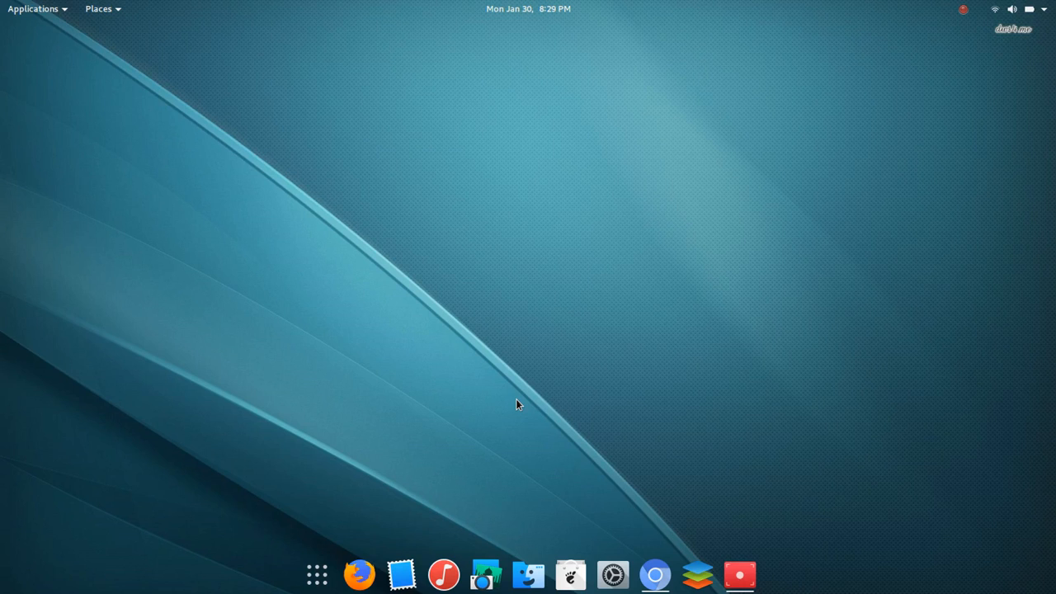
pyautogui.moveTo(696, 574)
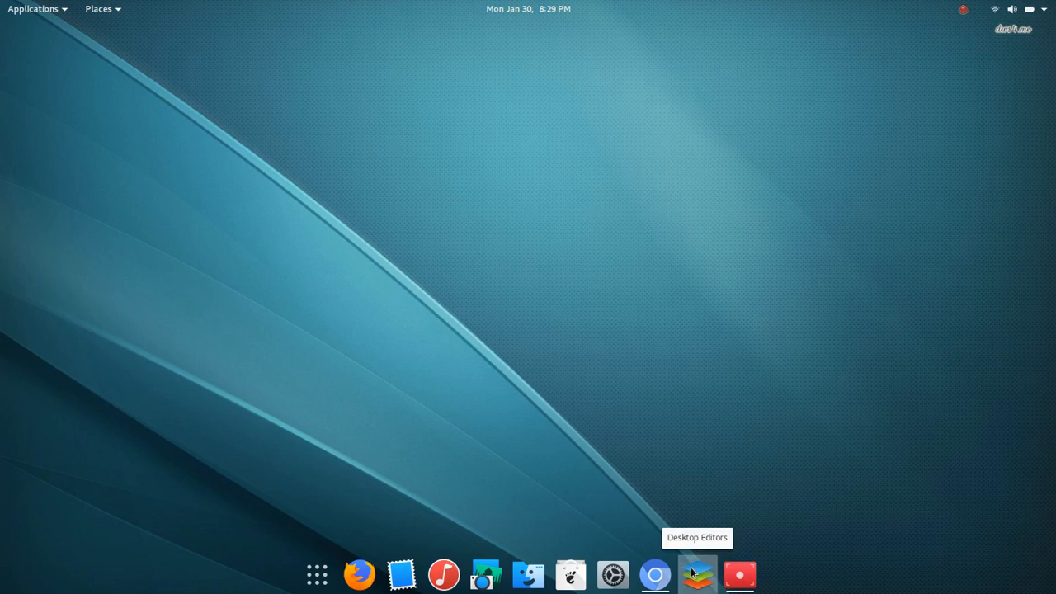
# Launch ONLYOFFICE Desktop Editors from the dock to reach its start screen
pyautogui.click(696, 575)
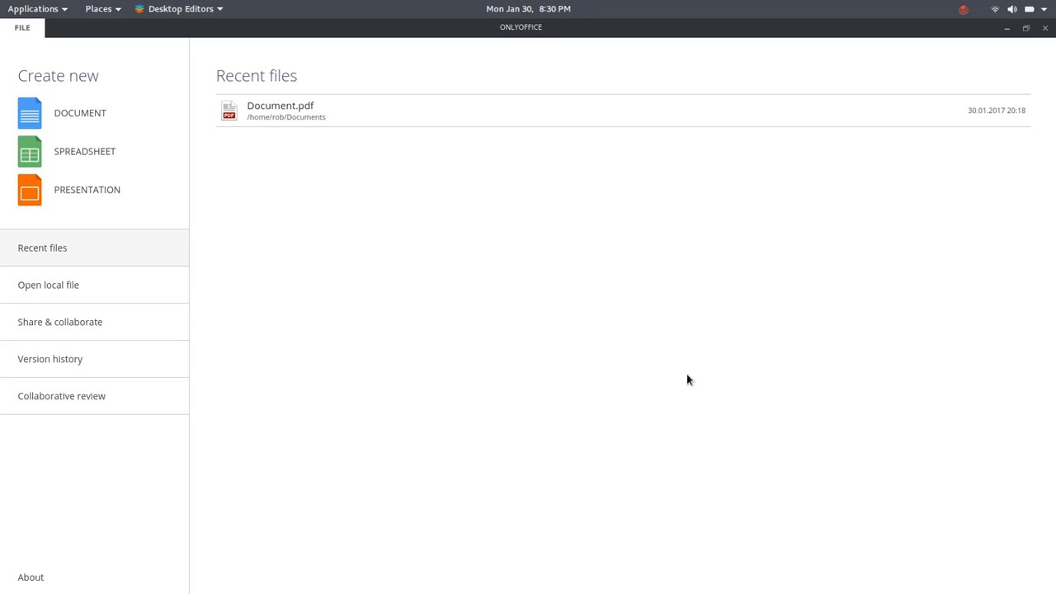
pyautogui.moveTo(312, 257)
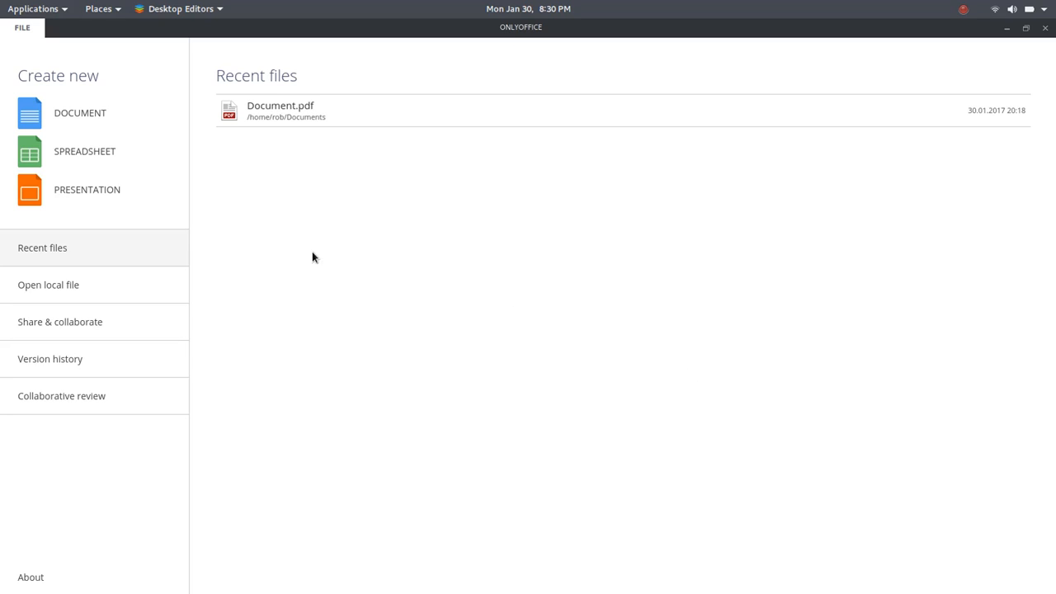
pyautogui.moveTo(310, 251)
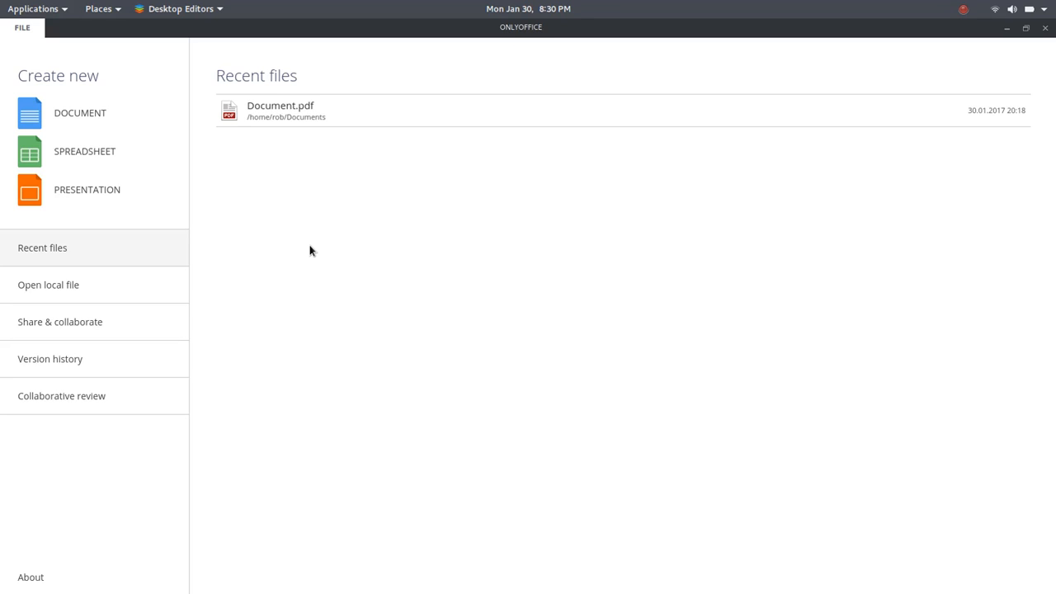
pyautogui.moveTo(330, 223)
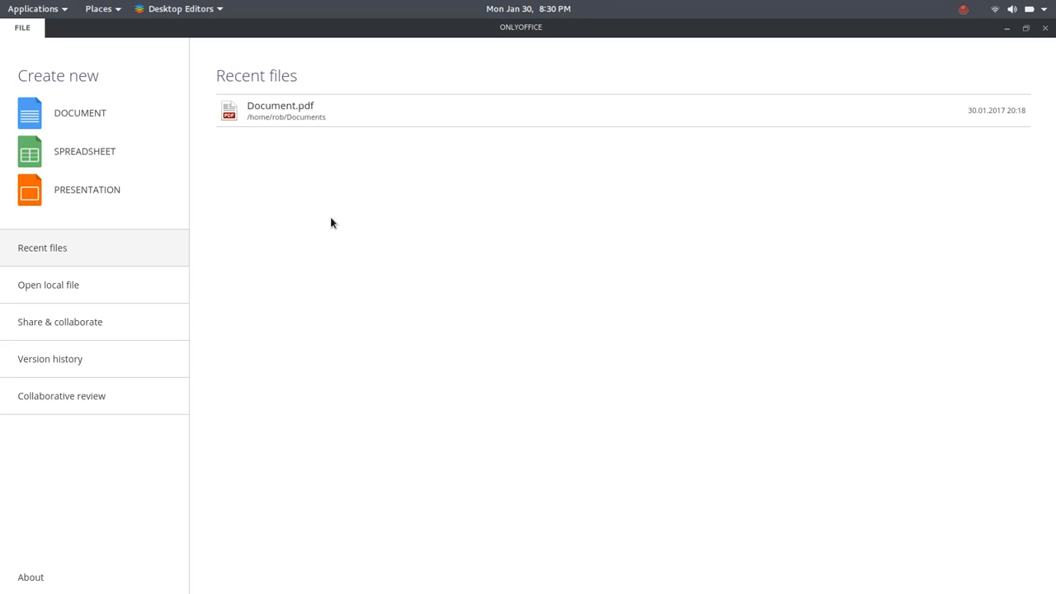
pyautogui.moveTo(396, 266)
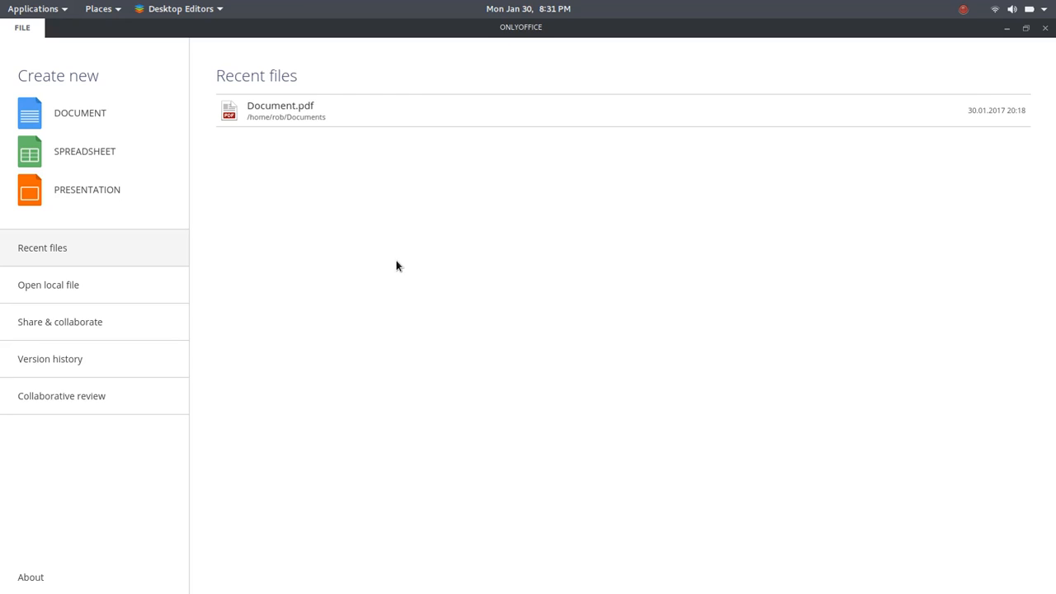
pyautogui.moveTo(373, 274)
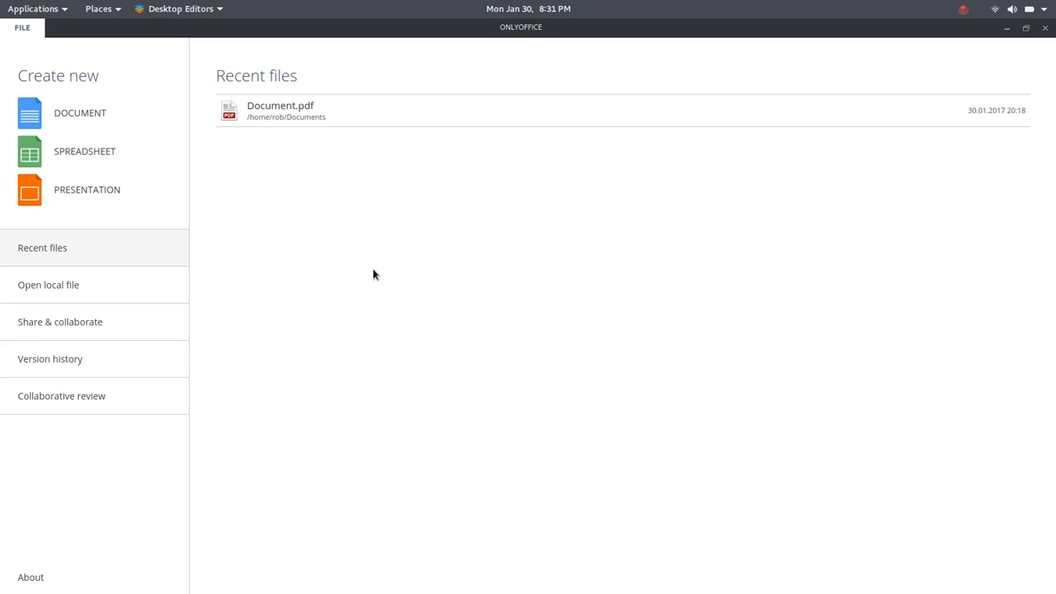
pyautogui.moveTo(380, 267)
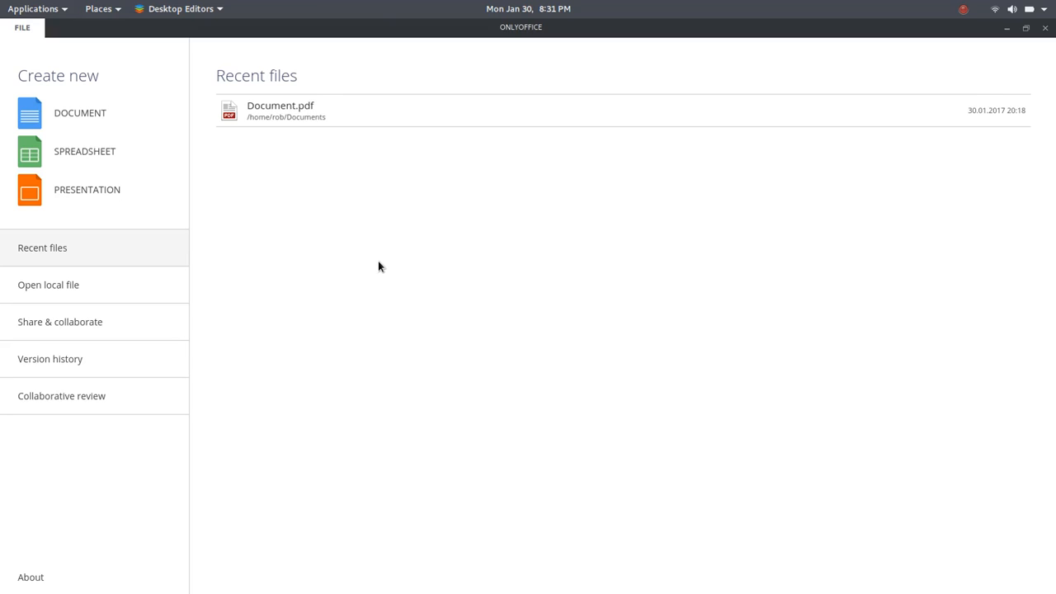
pyautogui.moveTo(72, 112)
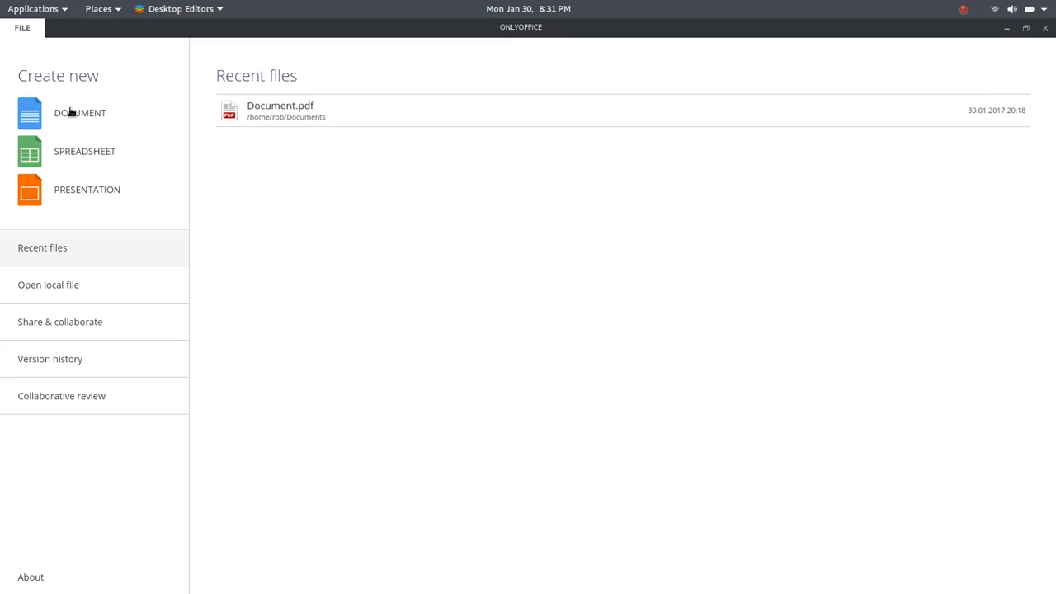
pyautogui.moveTo(73, 189)
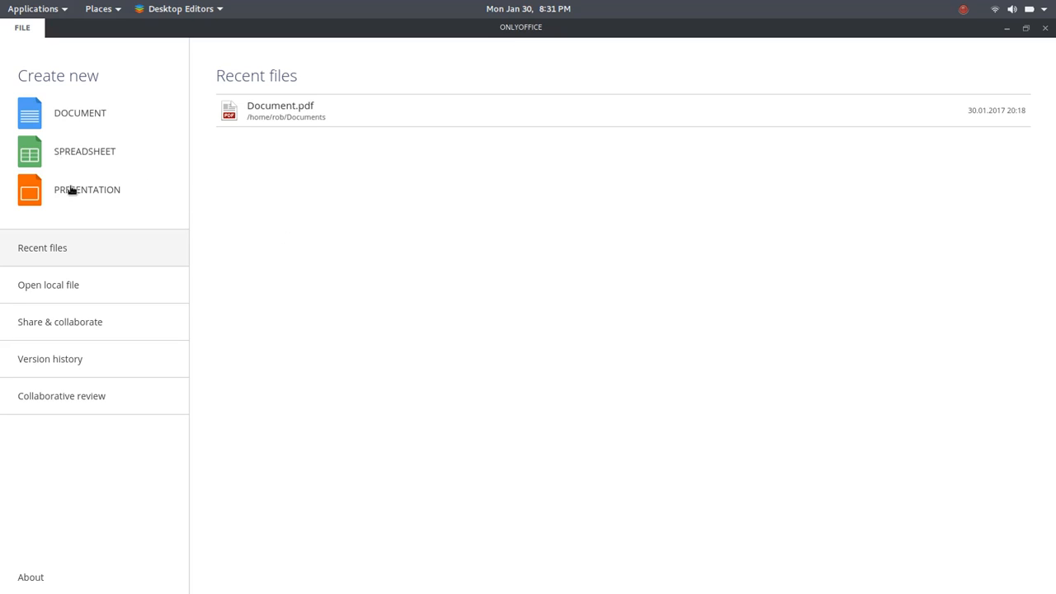
# Create a new blank text document, Document1.docx, in its own tab
pyautogui.click(79, 112)
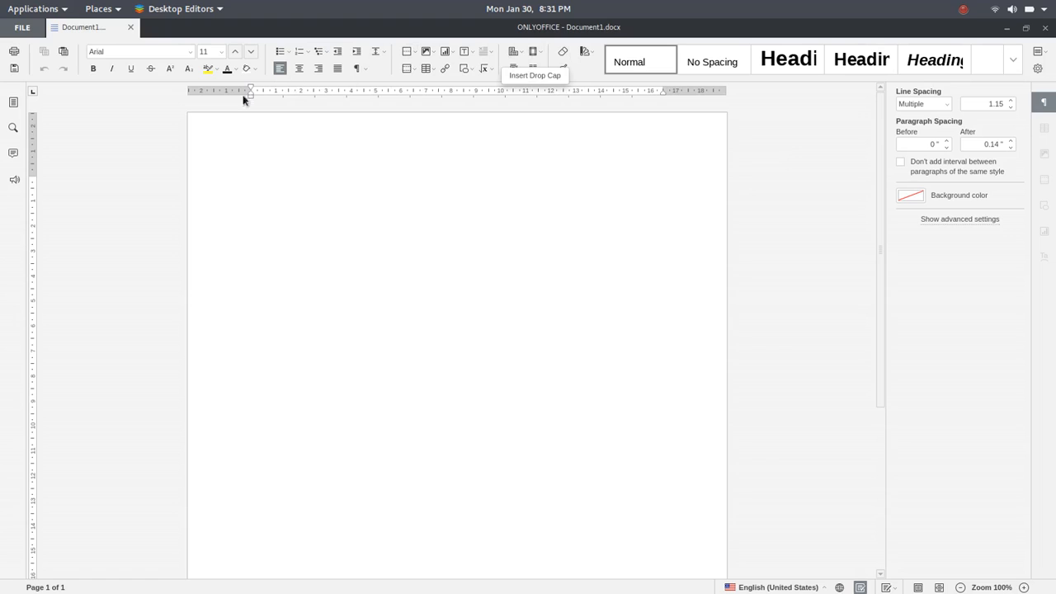
pyautogui.moveTo(107, 125)
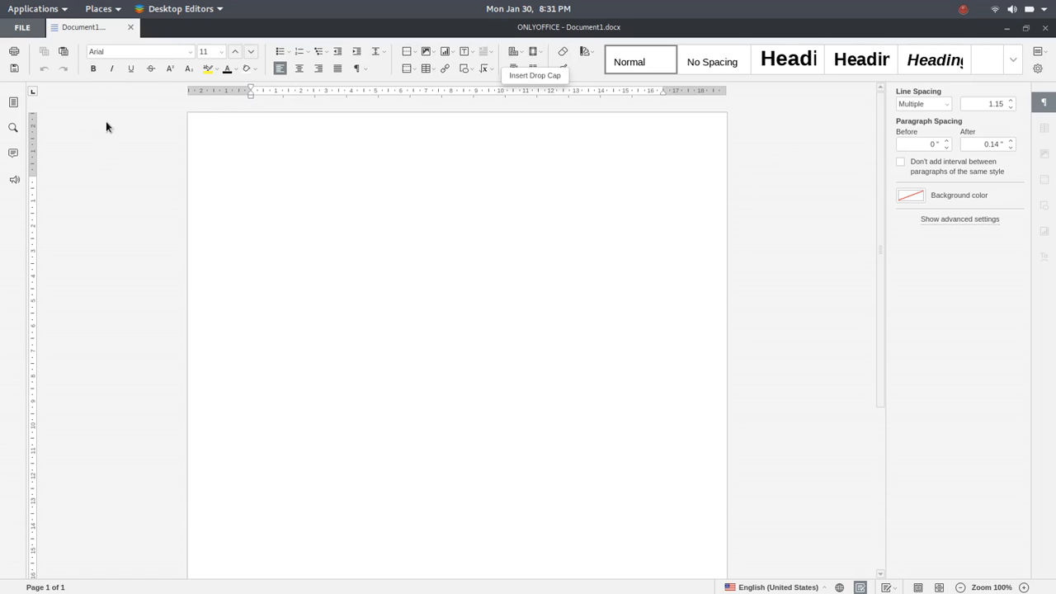
pyautogui.moveTo(109, 52)
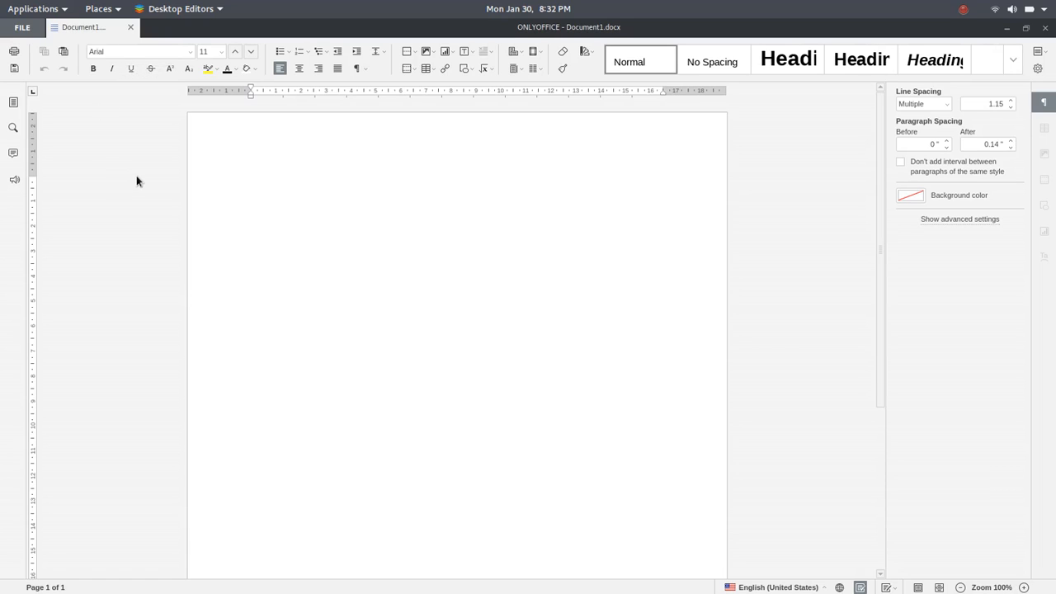
pyautogui.moveTo(145, 102)
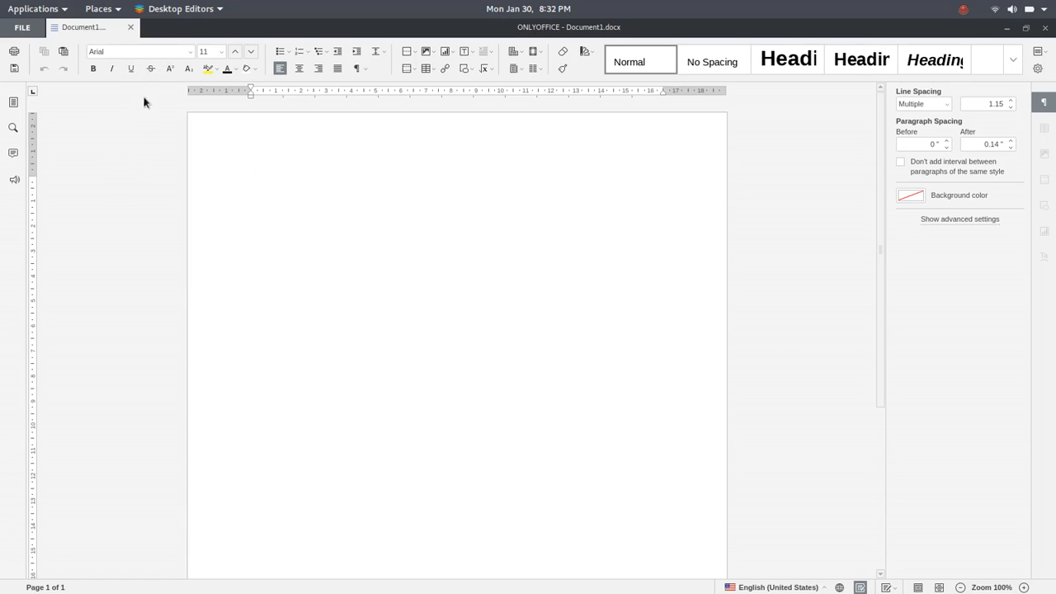
pyautogui.moveTo(145, 142)
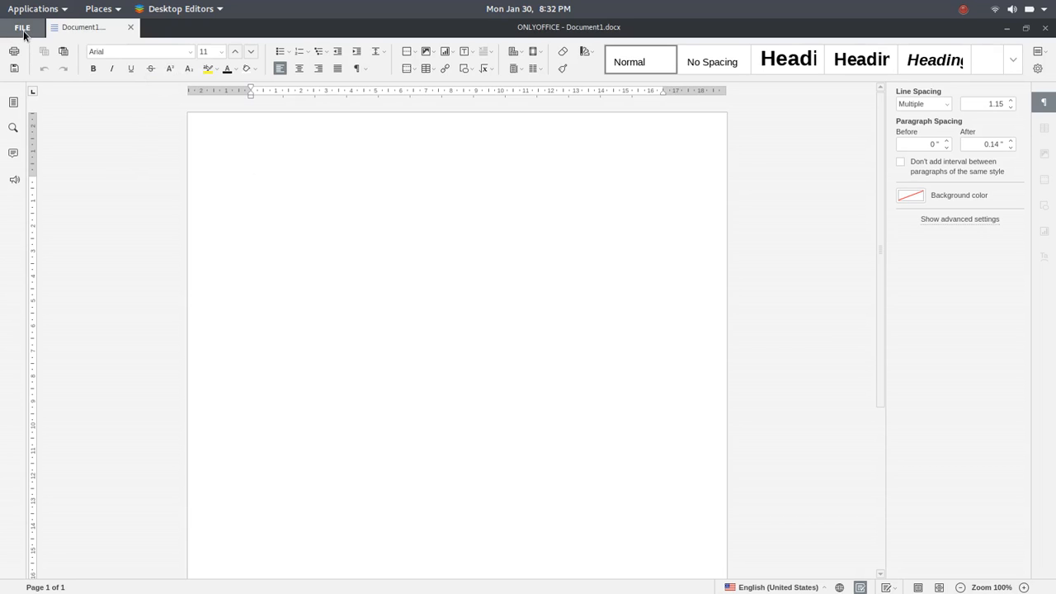
# Return to the start screen and view the About information, leading to the download webpage
pyautogui.click(23, 27)
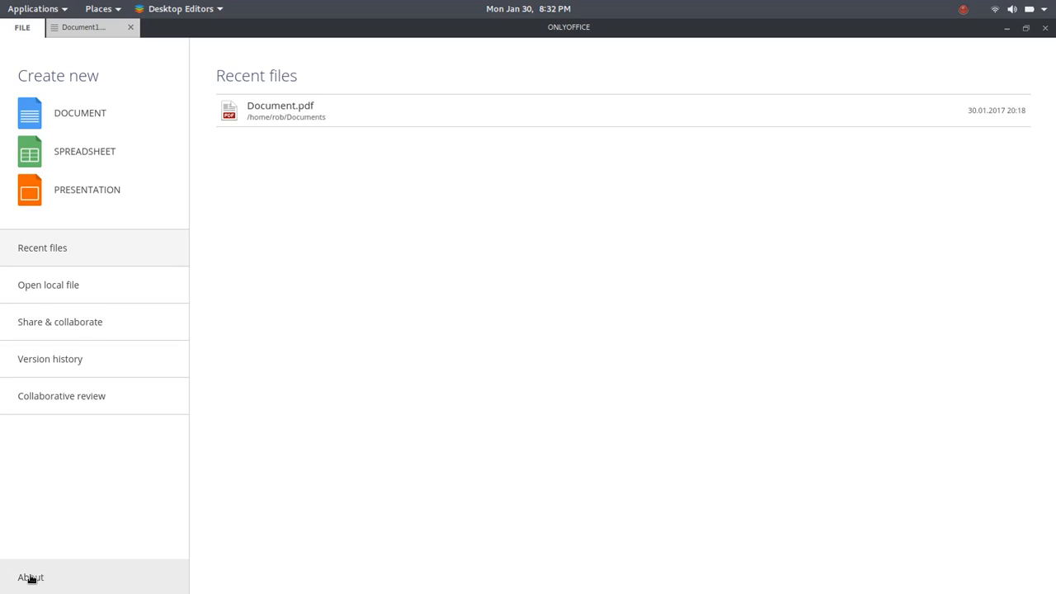
pyautogui.click(30, 577)
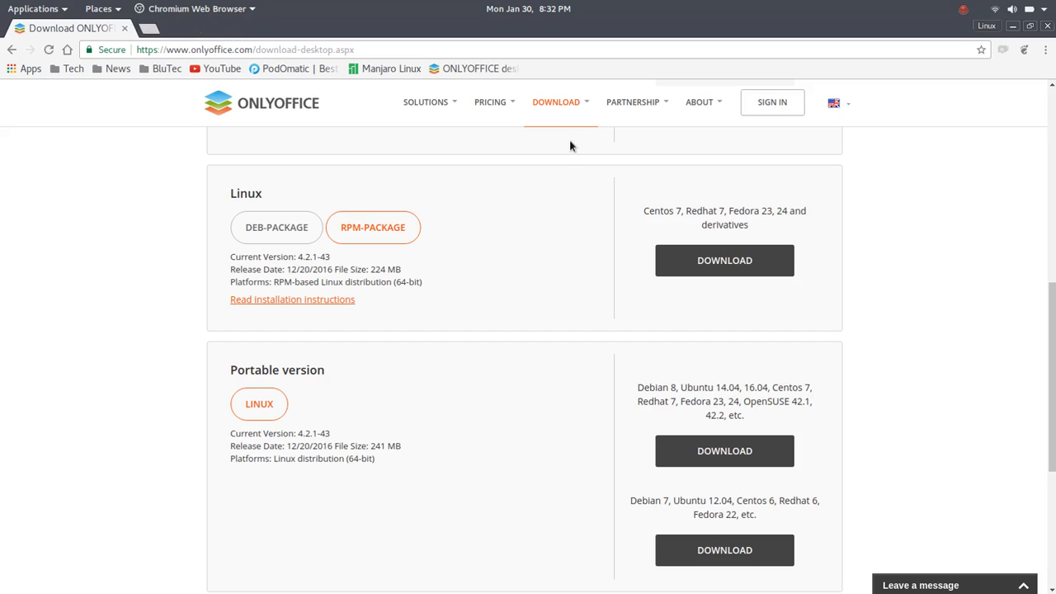
pyautogui.click(488, 102)
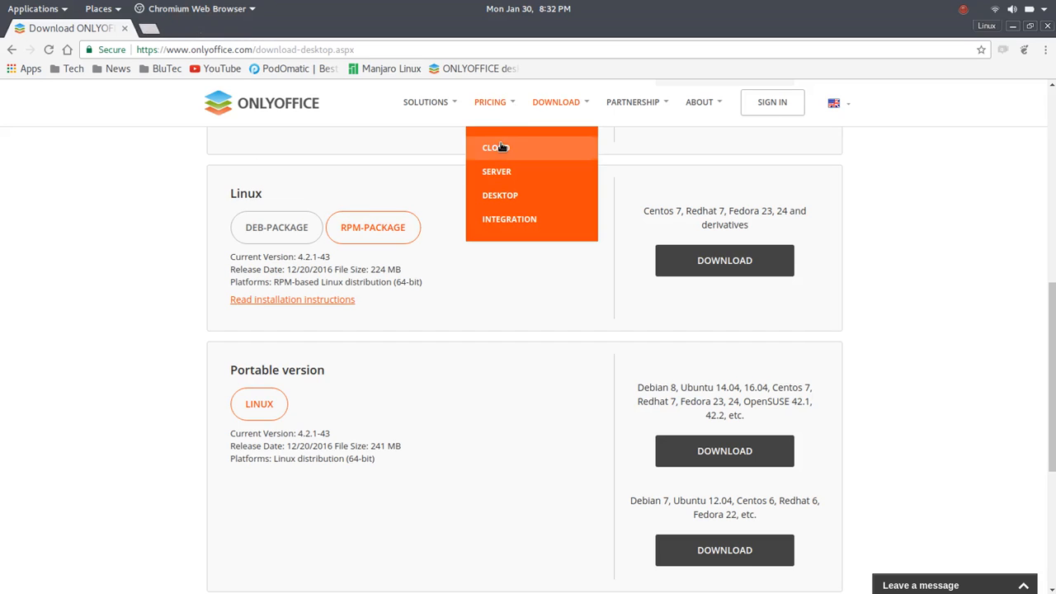
pyautogui.moveTo(515, 106)
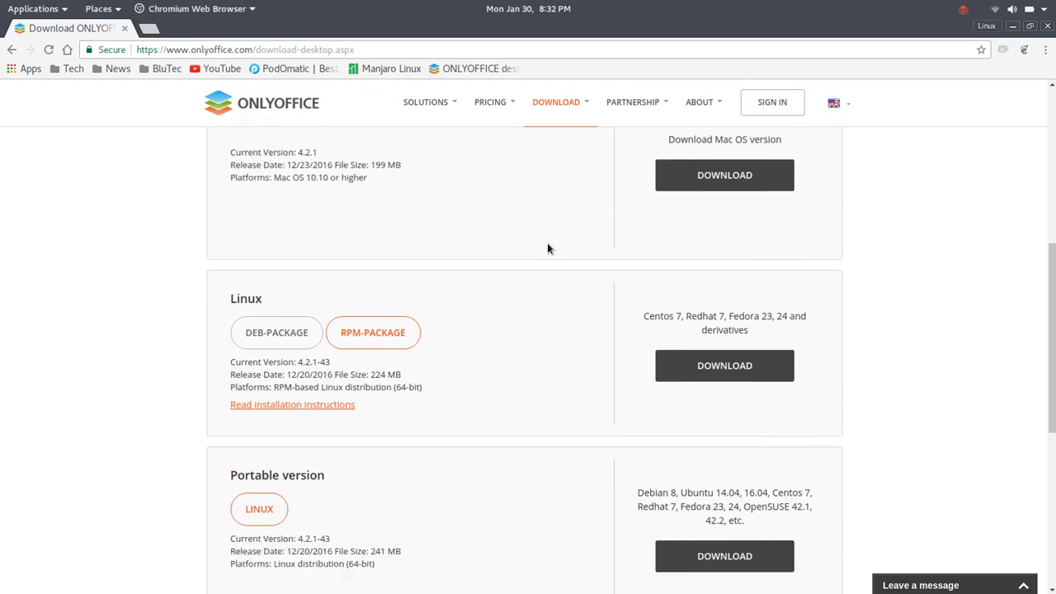
pyautogui.scroll(-3)
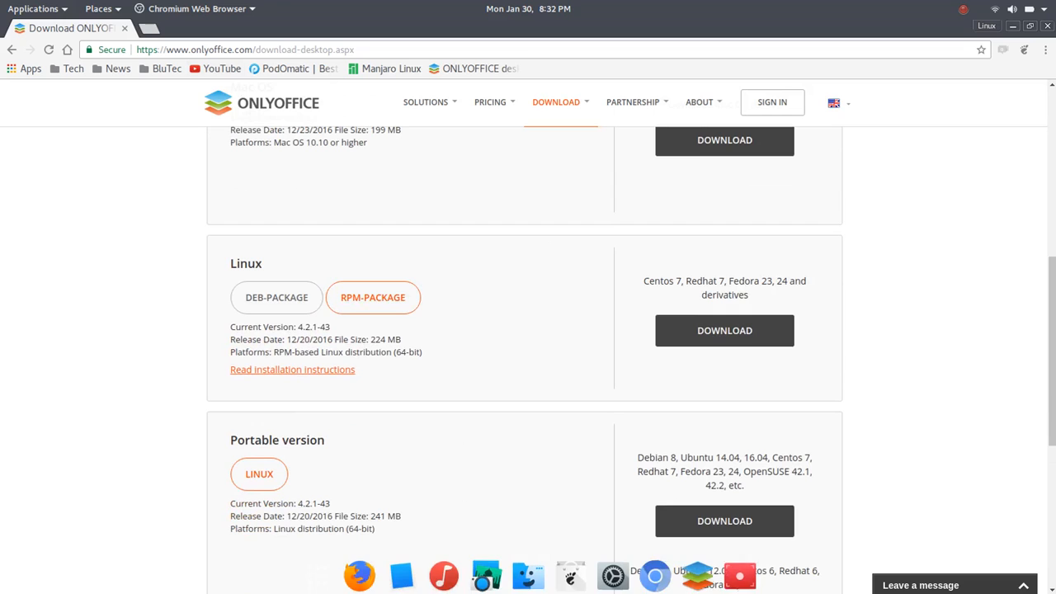
pyautogui.moveTo(697, 574)
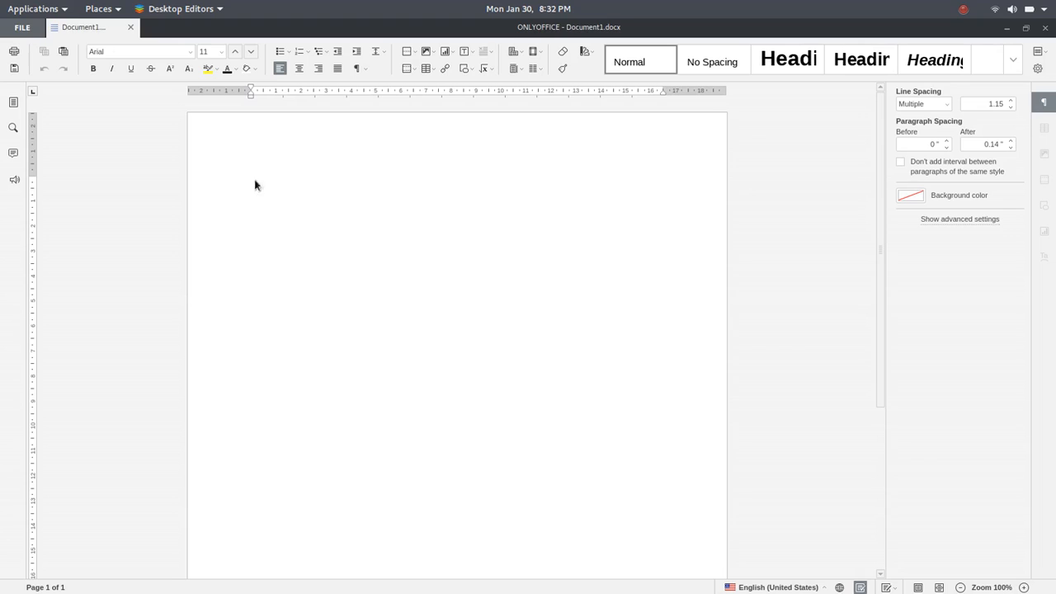
# Enter 'This is how the font looks' and make it large and bold
pyautogui.write('This is how the font')
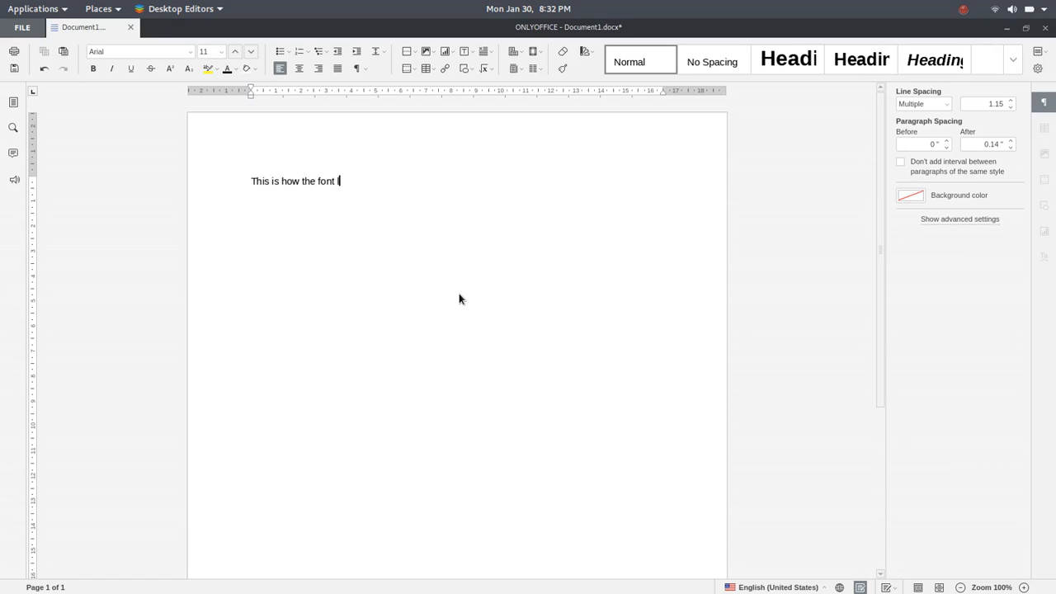
pyautogui.write('looks')
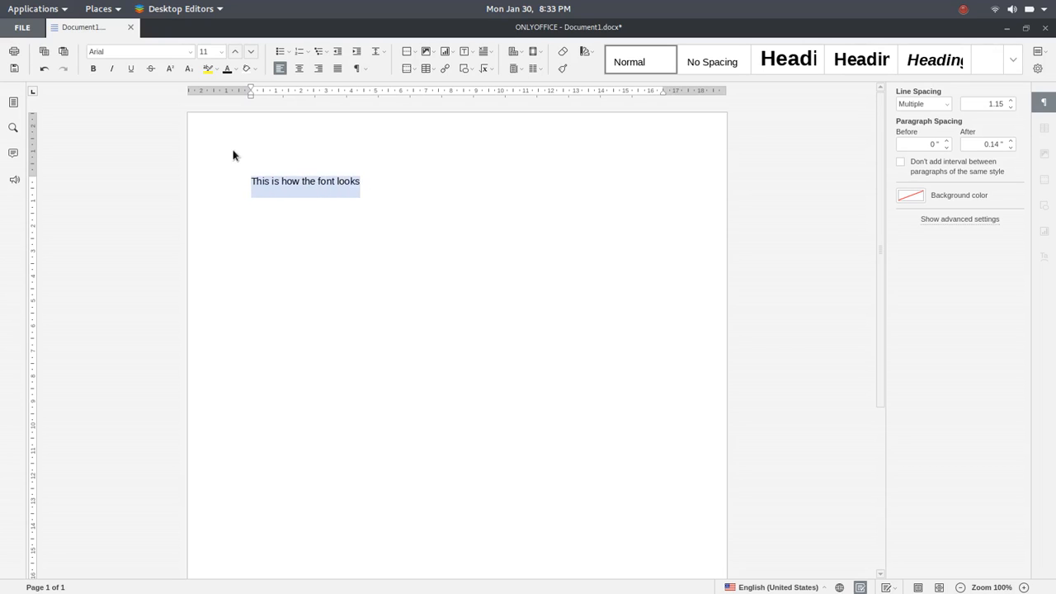
pyautogui.click(234, 51)
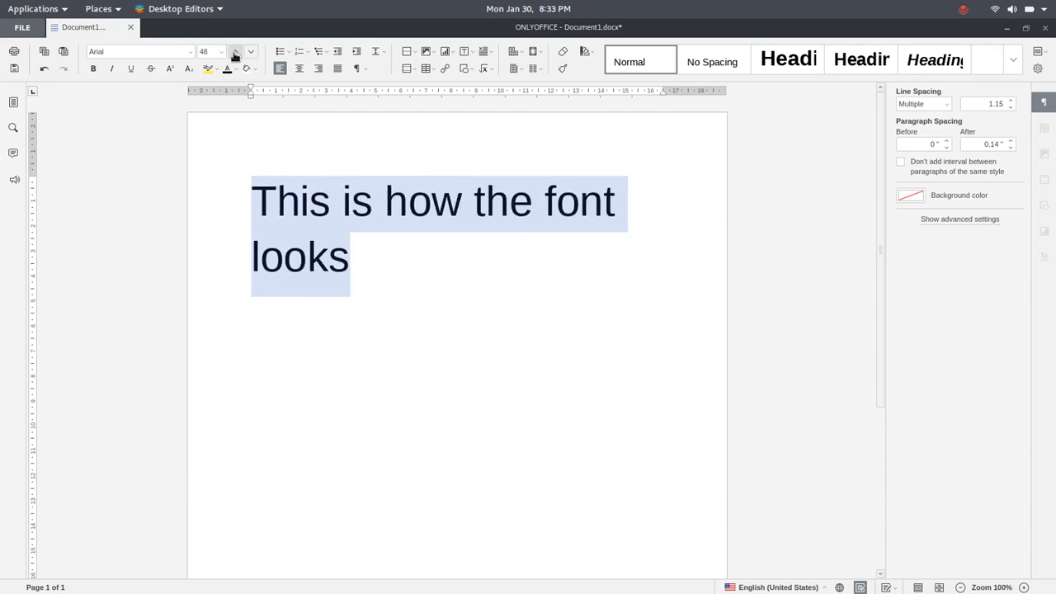
pyautogui.click(235, 51)
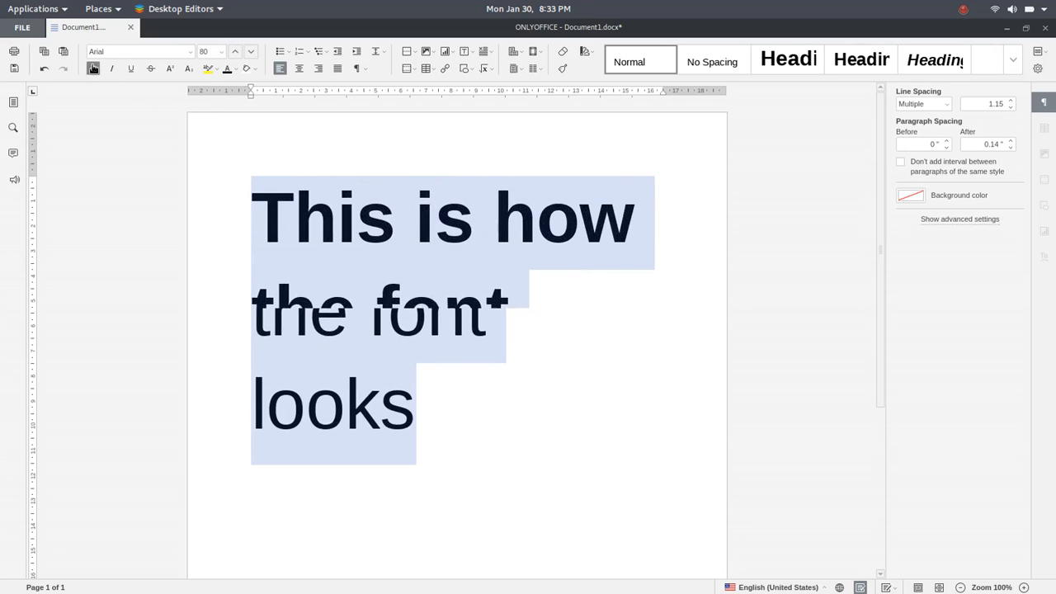
# Make the sentence italic with yellow highlight and a dark blue font colour
pyautogui.click(112, 69)
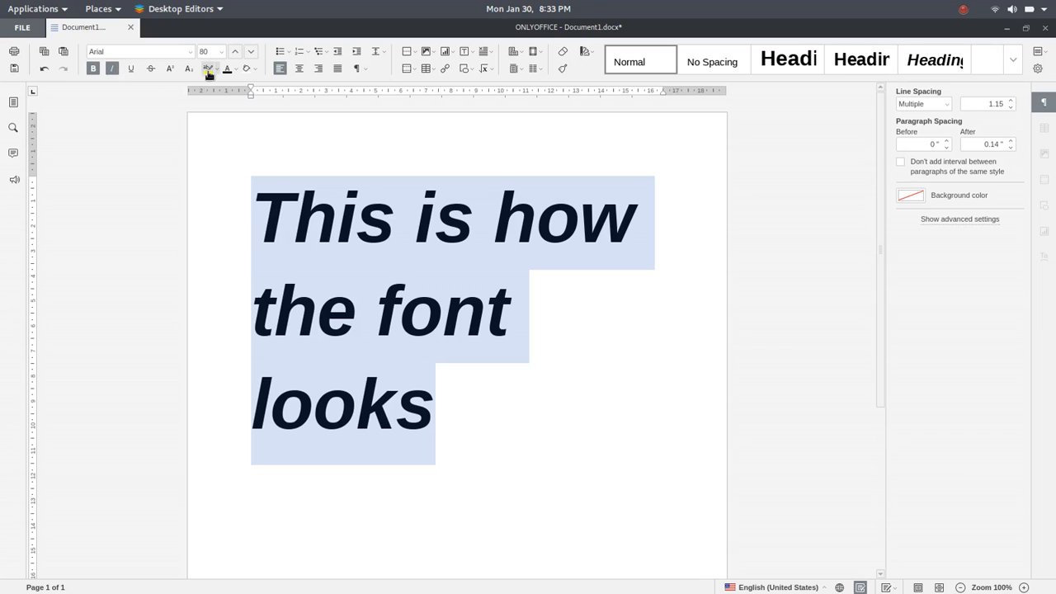
pyautogui.click(211, 69)
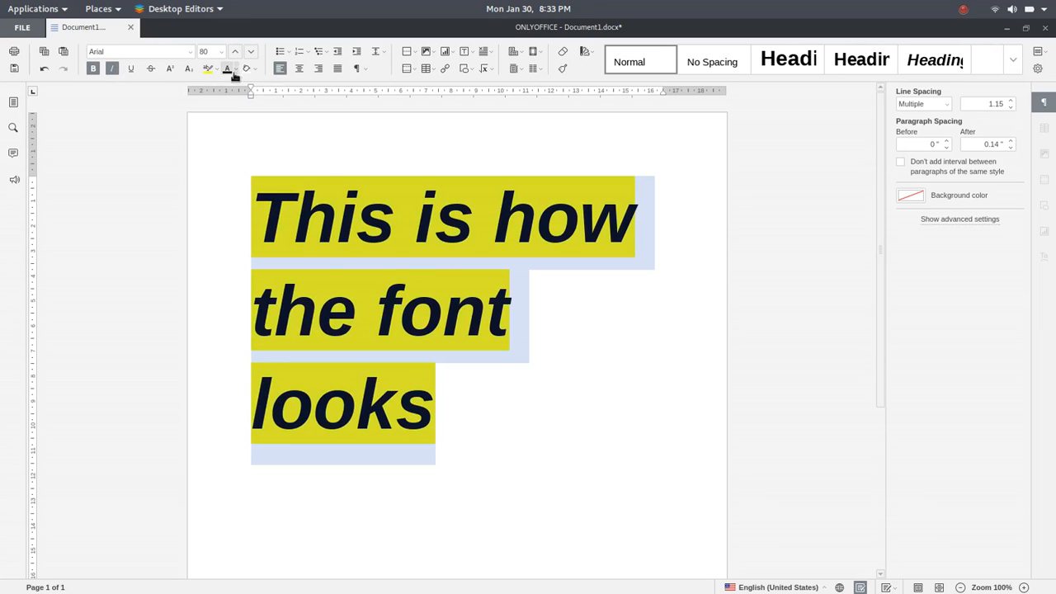
pyautogui.click(228, 70)
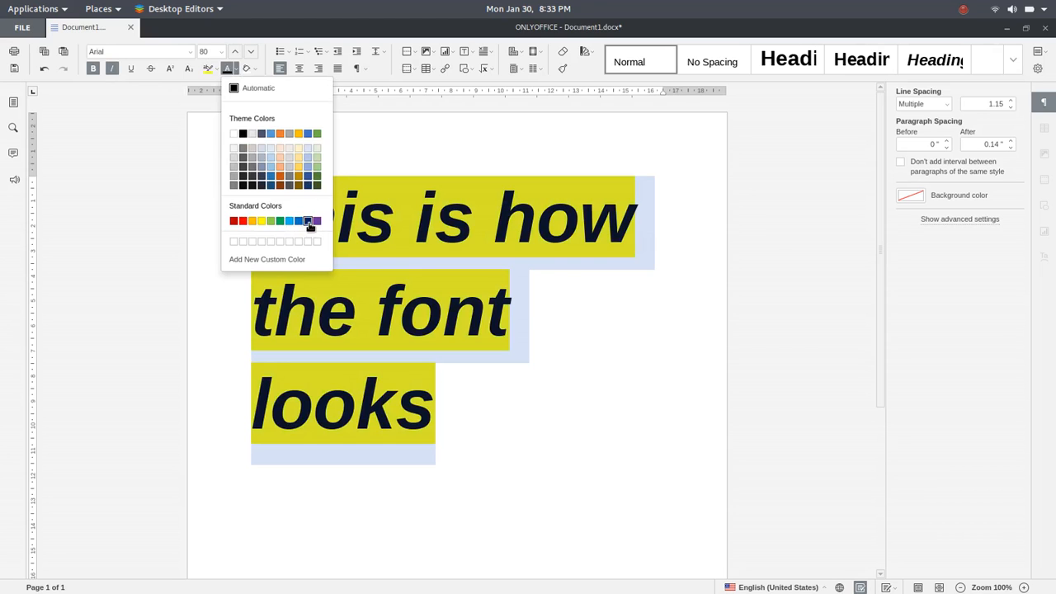
pyautogui.click(299, 221)
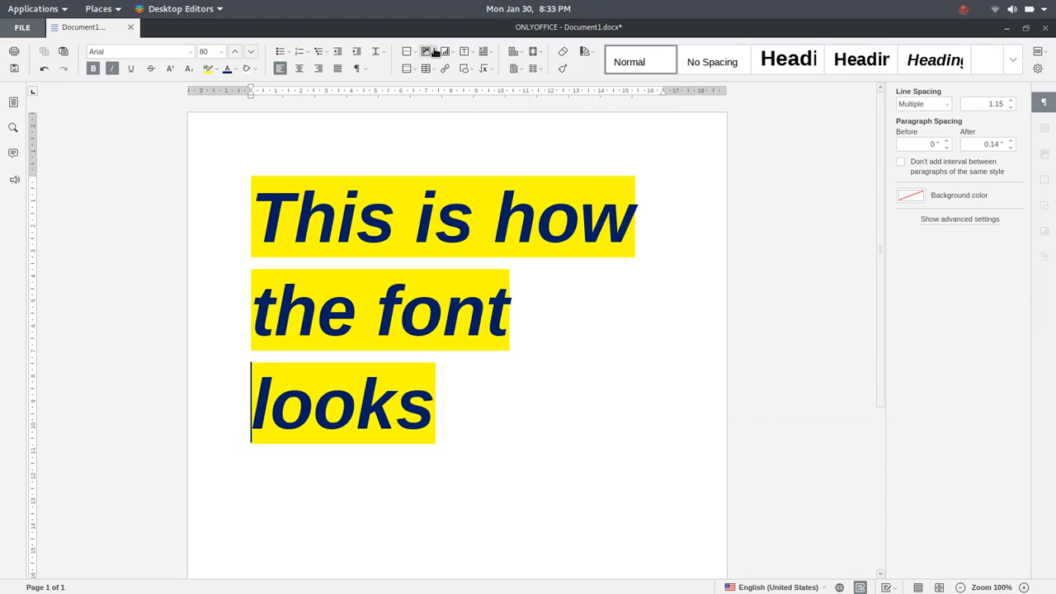
pyautogui.click(445, 51)
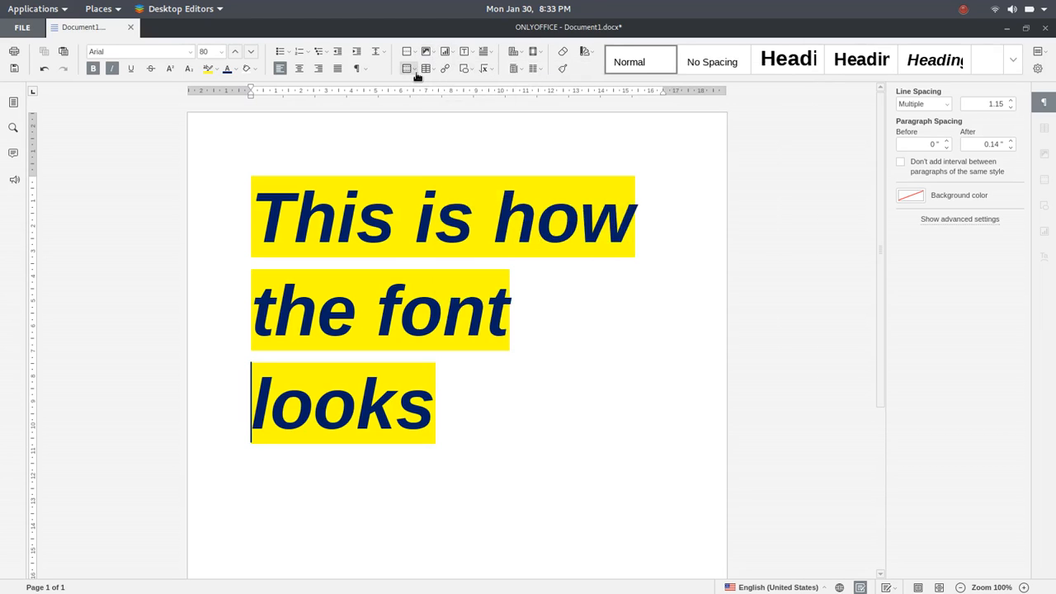
pyautogui.moveTo(234, 112)
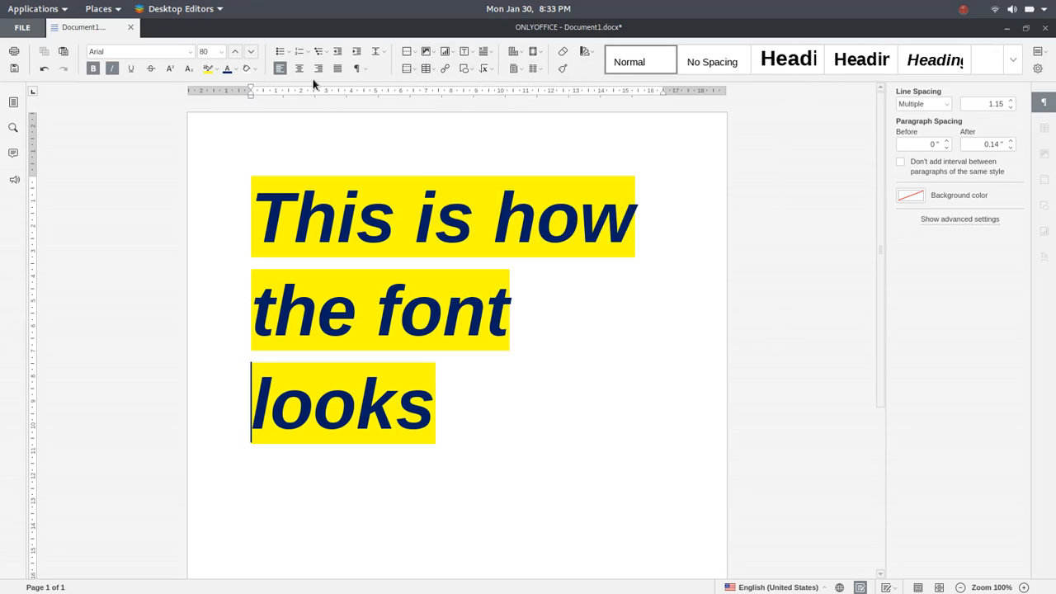
# Review the View settings options and close them unchanged
pyautogui.click(287, 51)
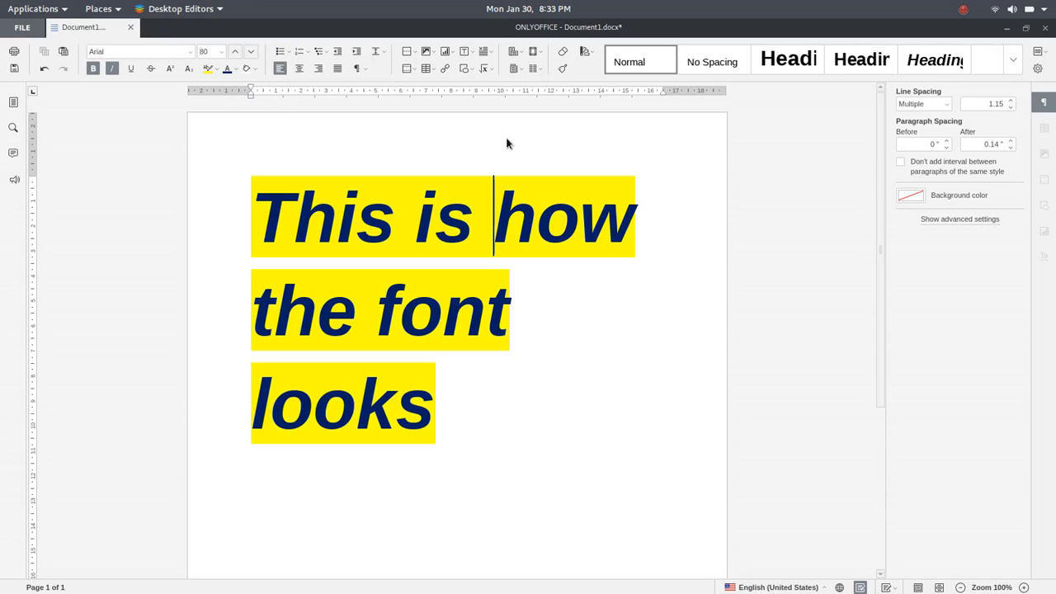
pyautogui.moveTo(498, 360)
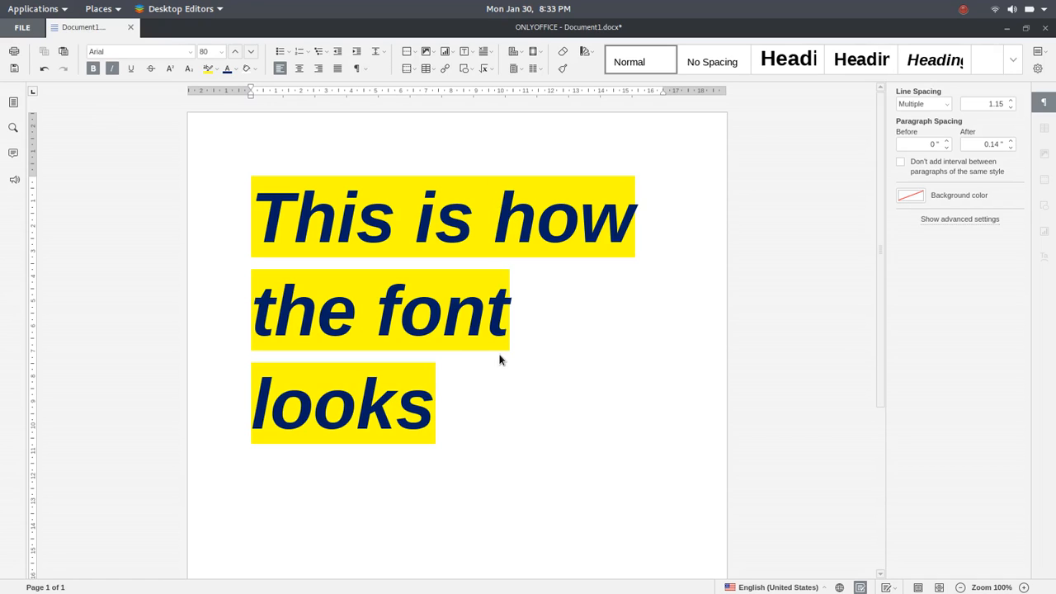
pyautogui.moveTo(223, 149)
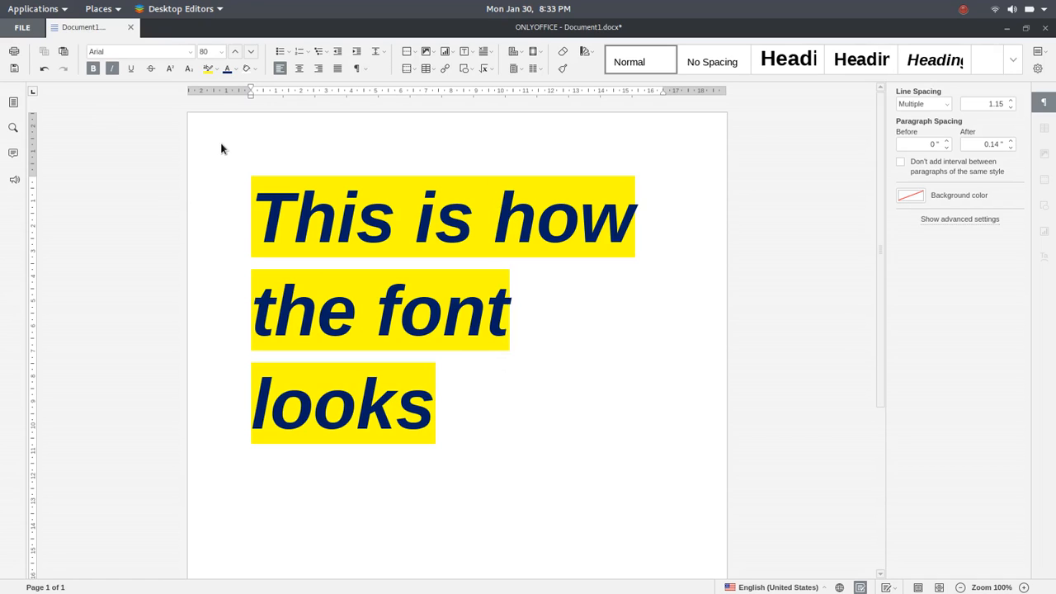
pyautogui.moveTo(986, 246)
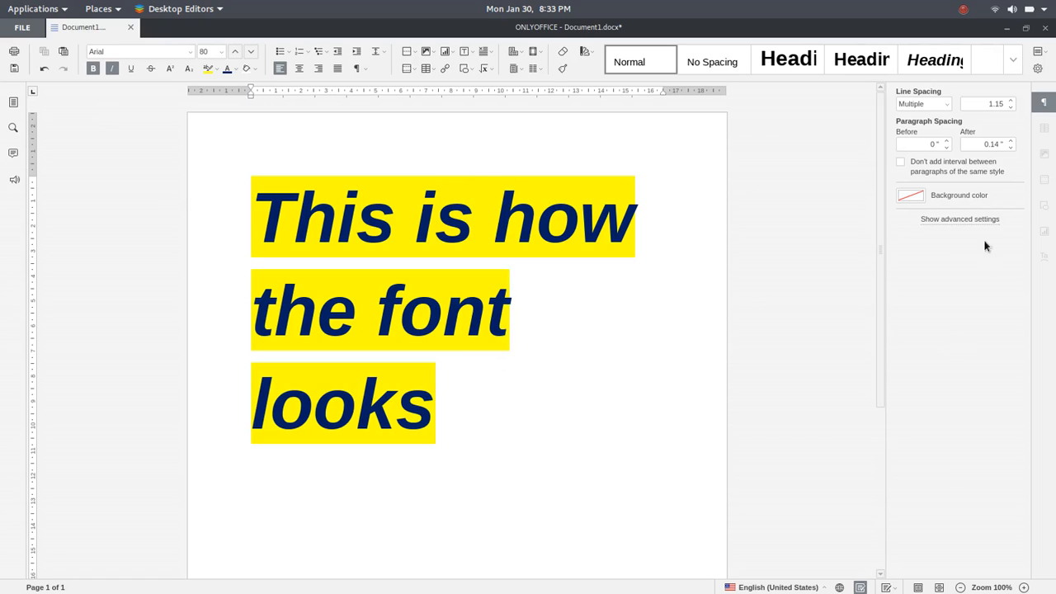
pyautogui.moveTo(1000, 127)
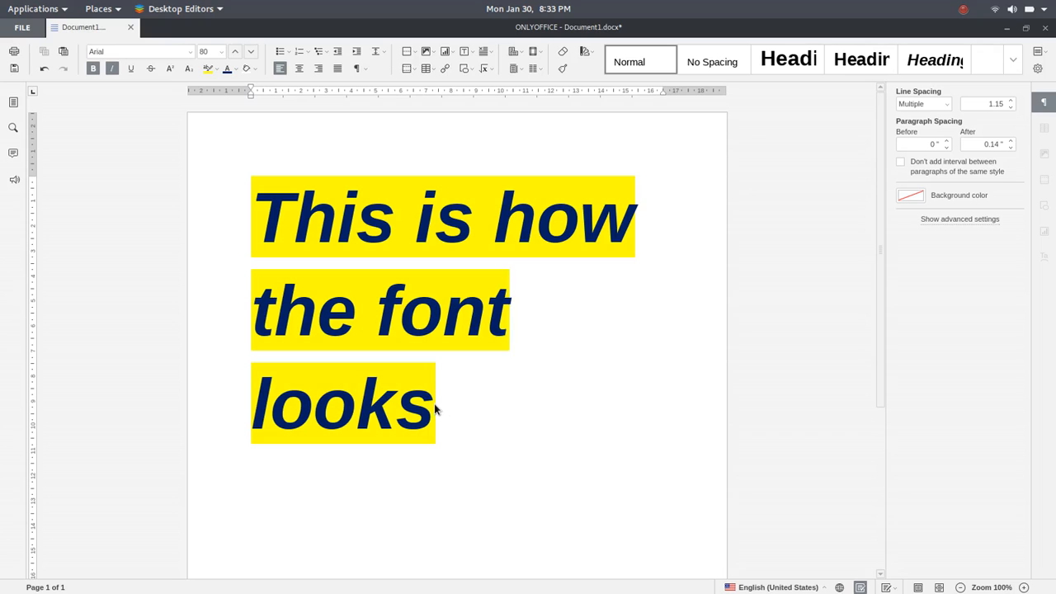
pyautogui.moveTo(954, 152)
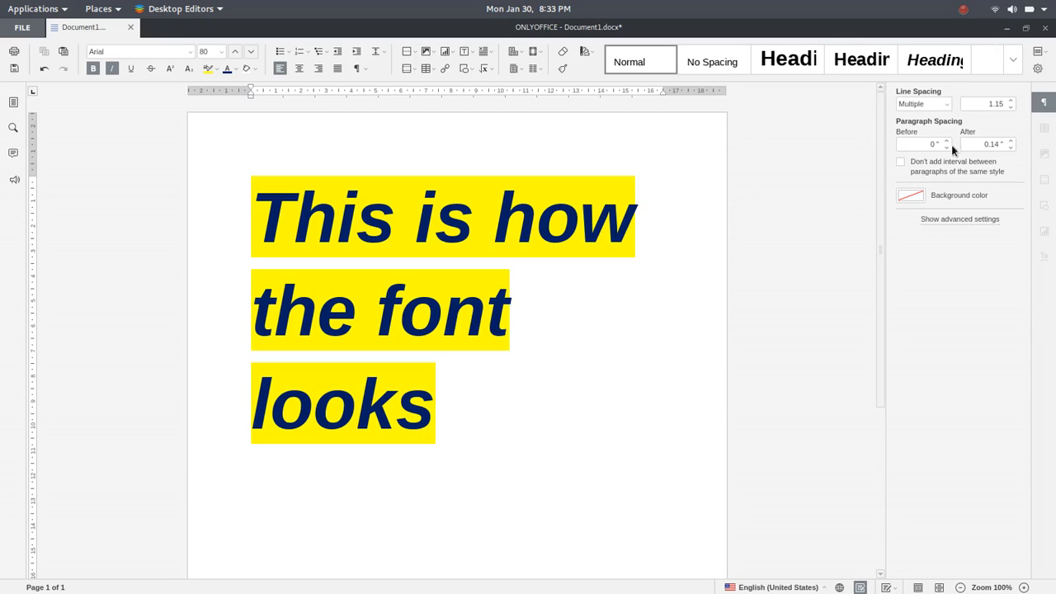
pyautogui.moveTo(1050, 330)
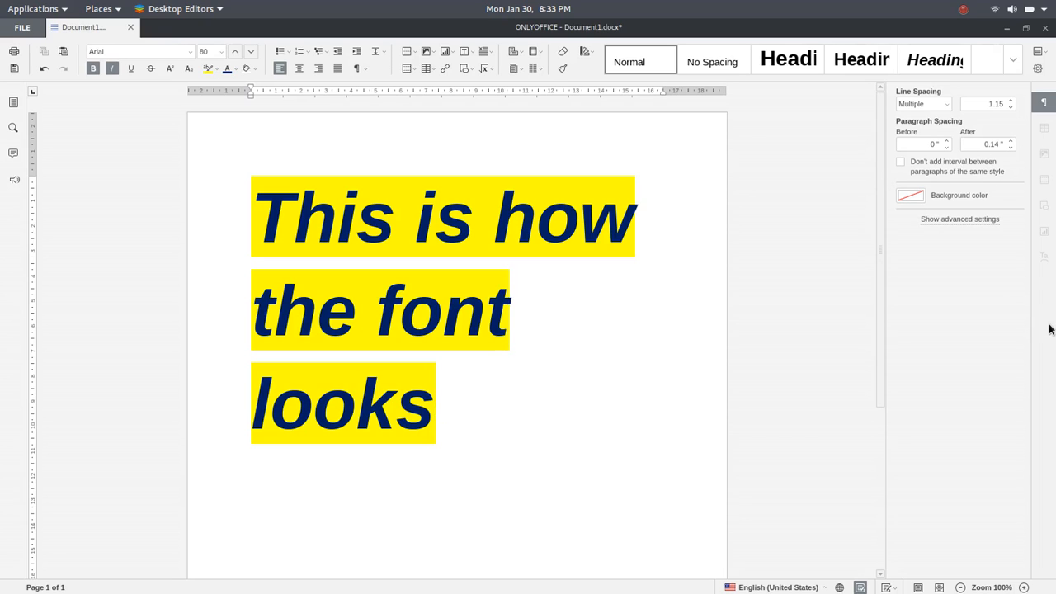
pyautogui.click(1040, 51)
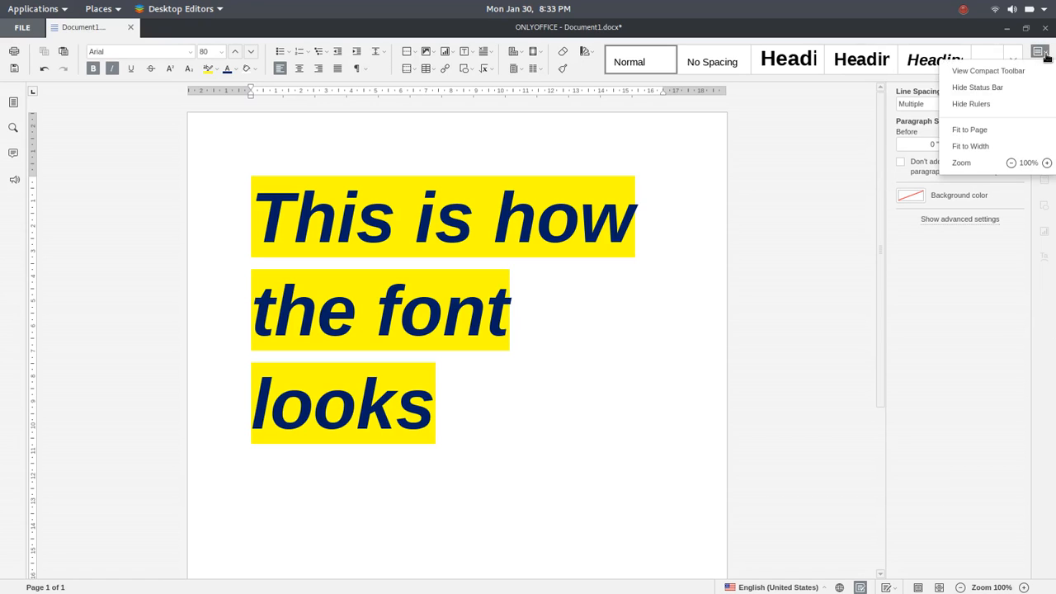
pyautogui.moveTo(989, 71)
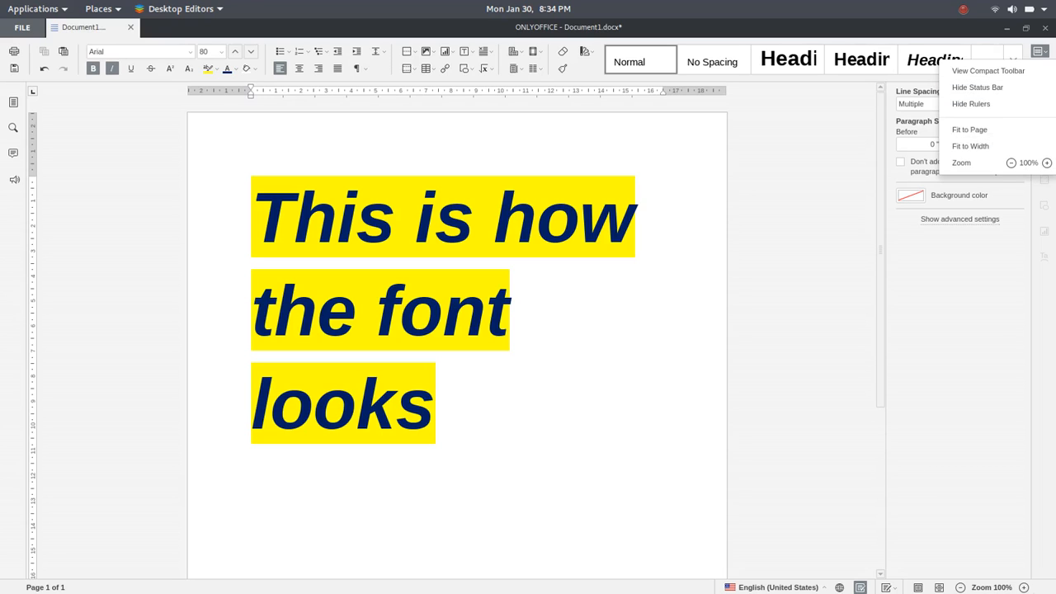
pyautogui.click(799, 442)
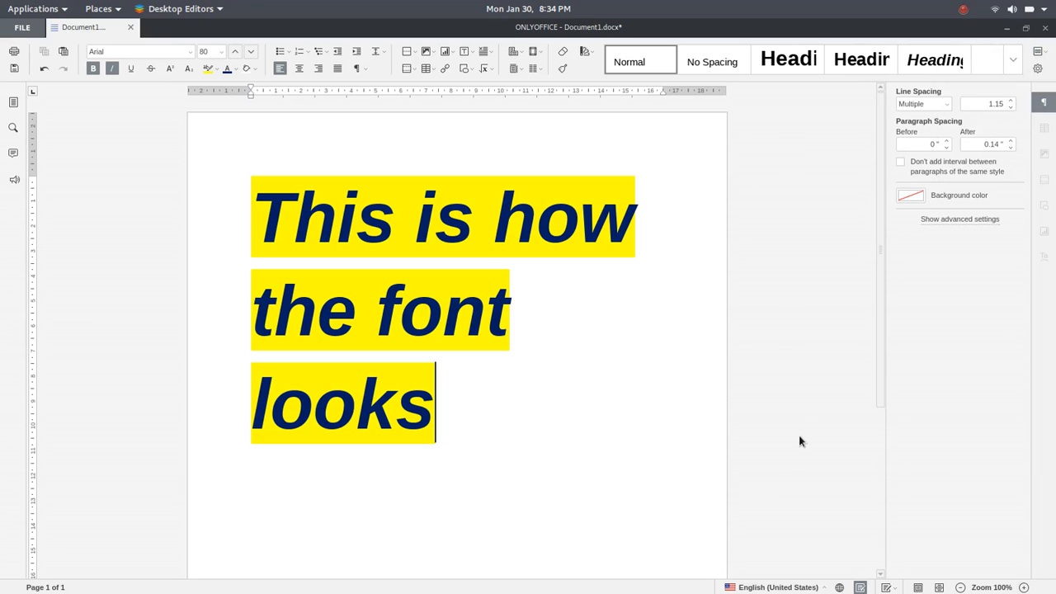
pyautogui.moveTo(30, 70)
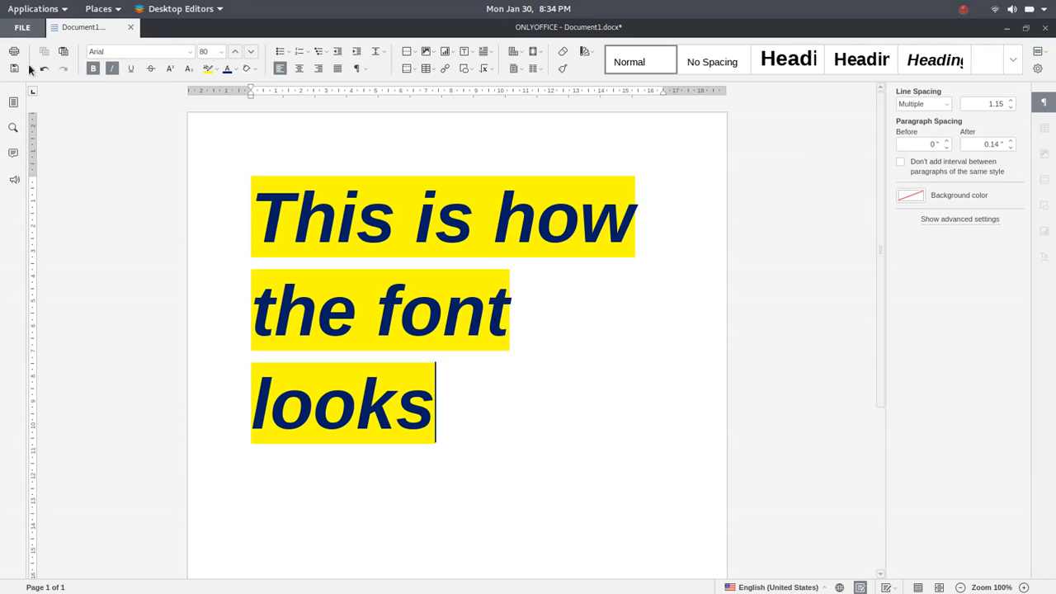
# Go through the File menu's Document Info to the editor's Advanced Settings page
pyautogui.click(23, 27)
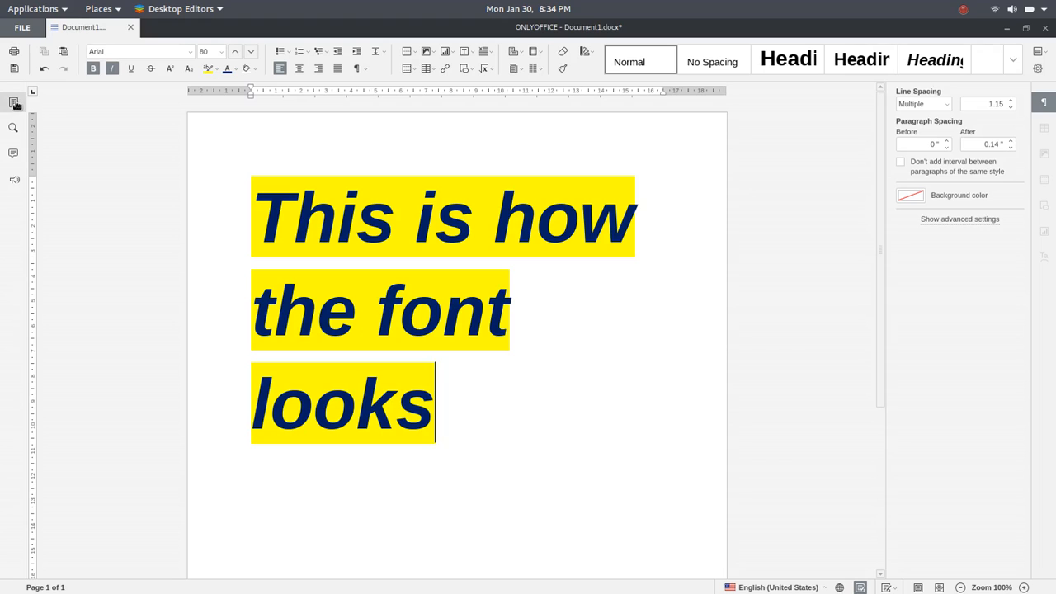
pyautogui.moveTo(13, 102)
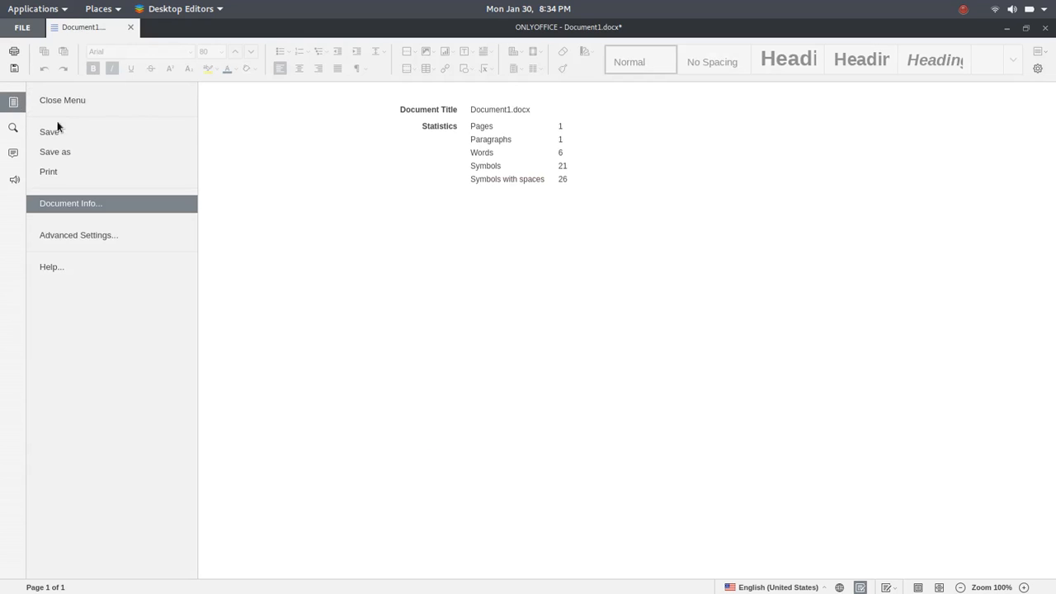
pyautogui.moveTo(56, 151)
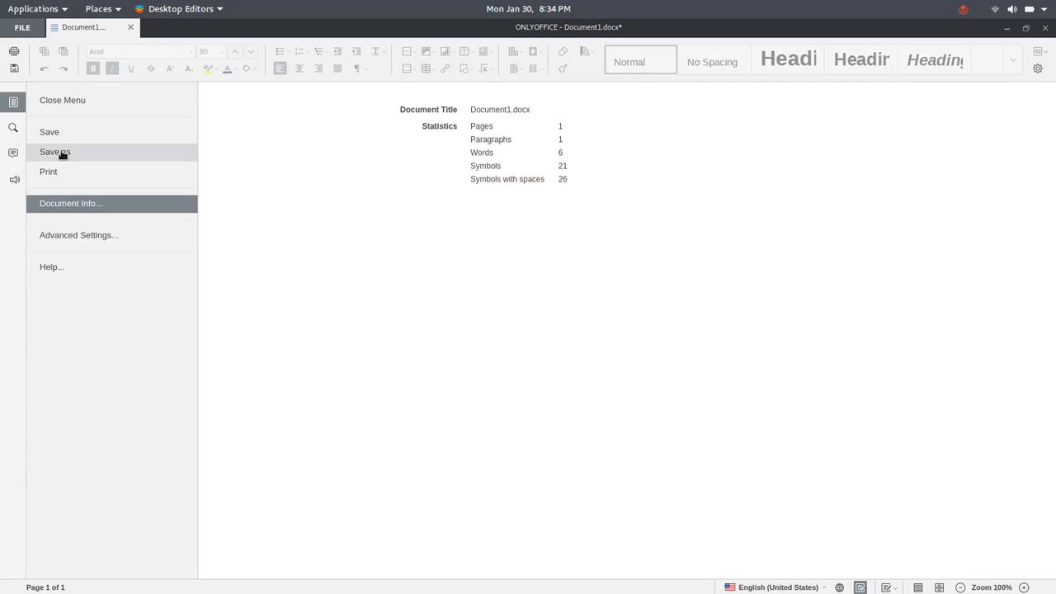
pyautogui.moveTo(538, 163)
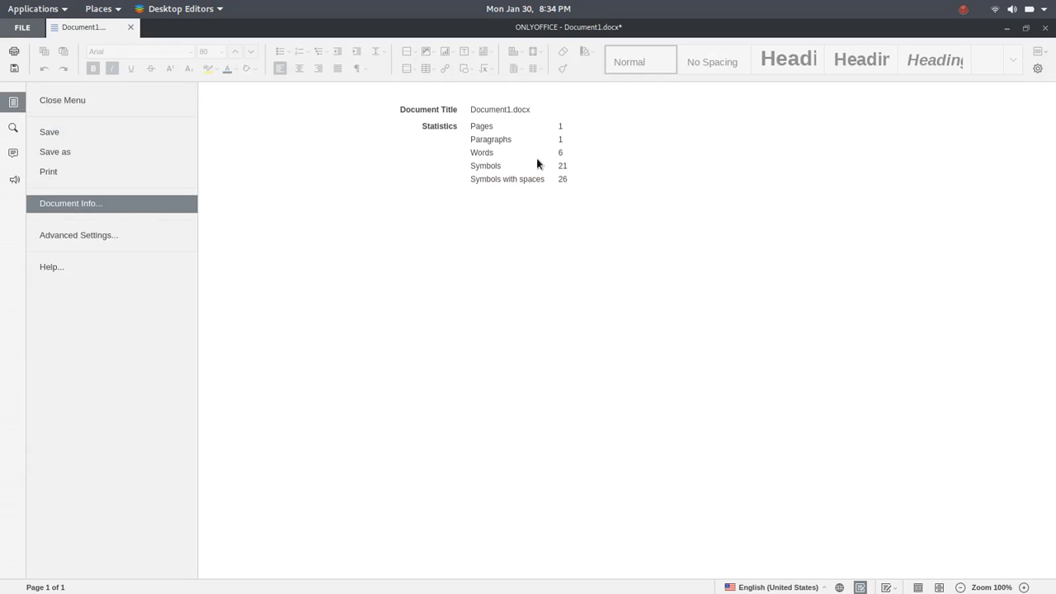
pyautogui.click(79, 234)
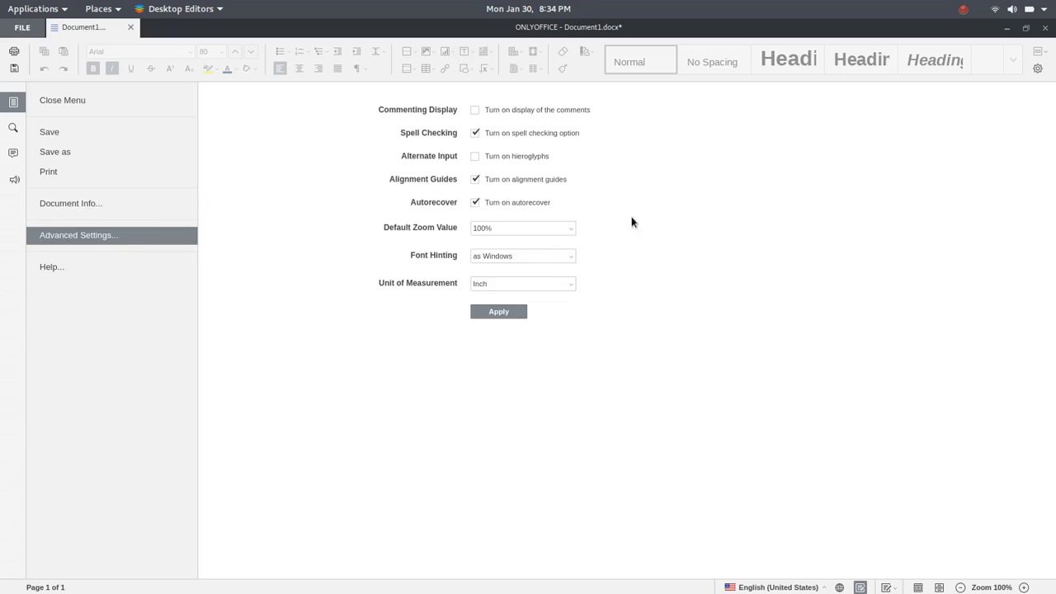
pyautogui.moveTo(559, 186)
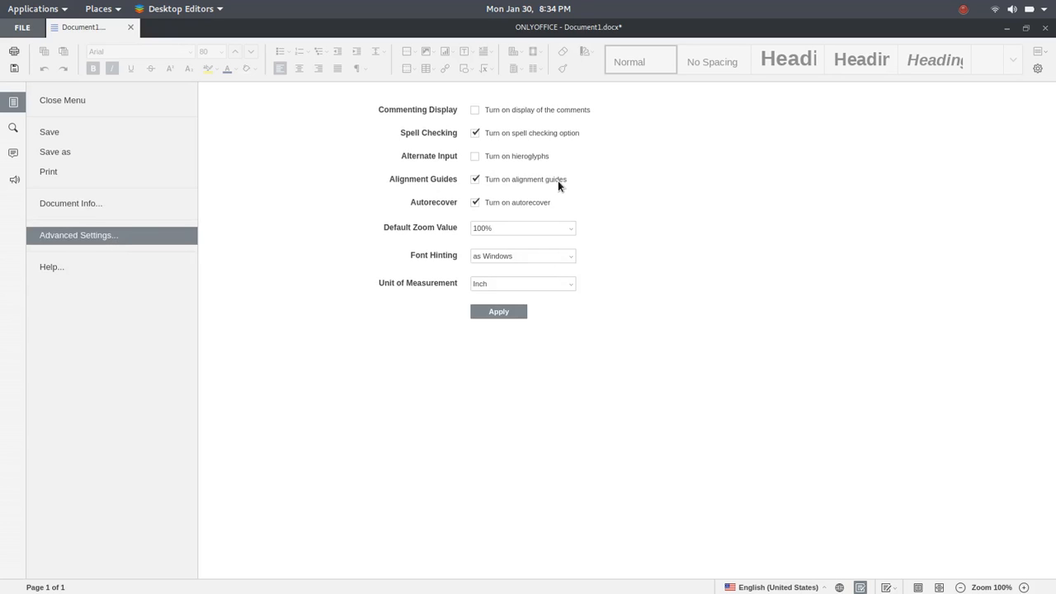
pyautogui.moveTo(558, 255)
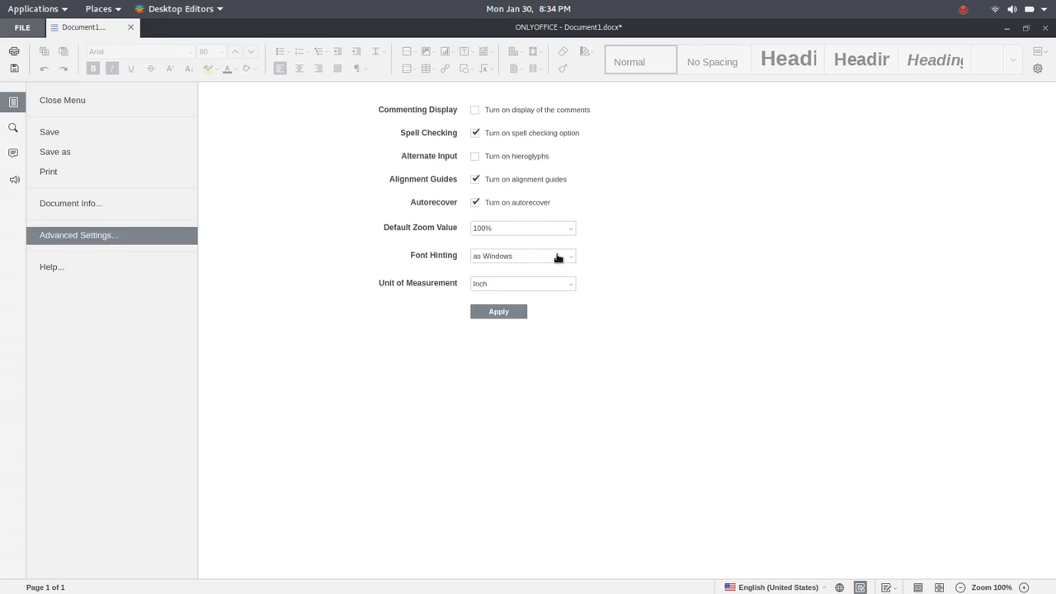
pyautogui.moveTo(557, 293)
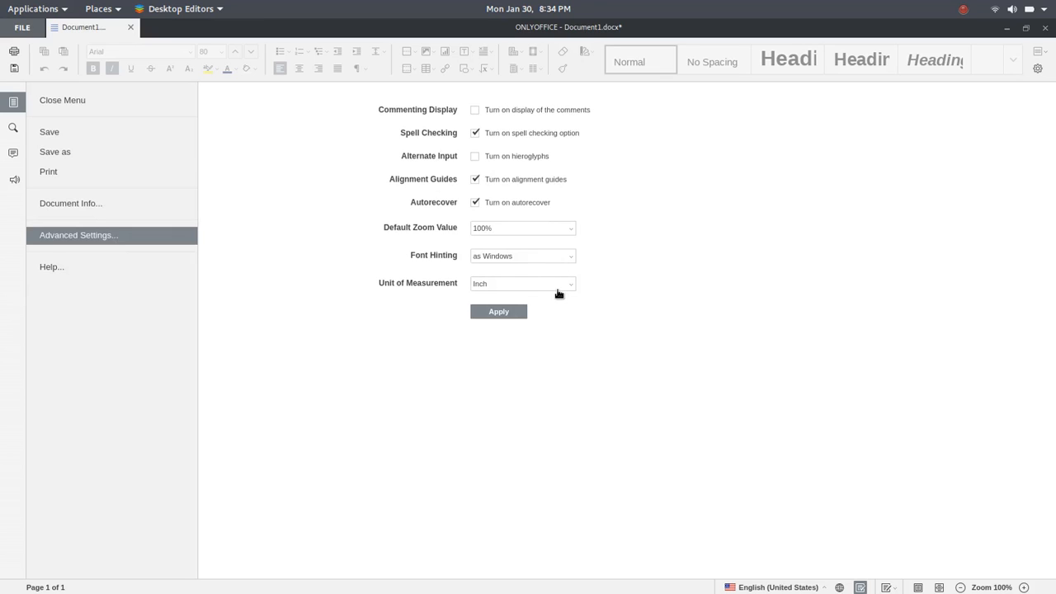
pyautogui.moveTo(50, 152)
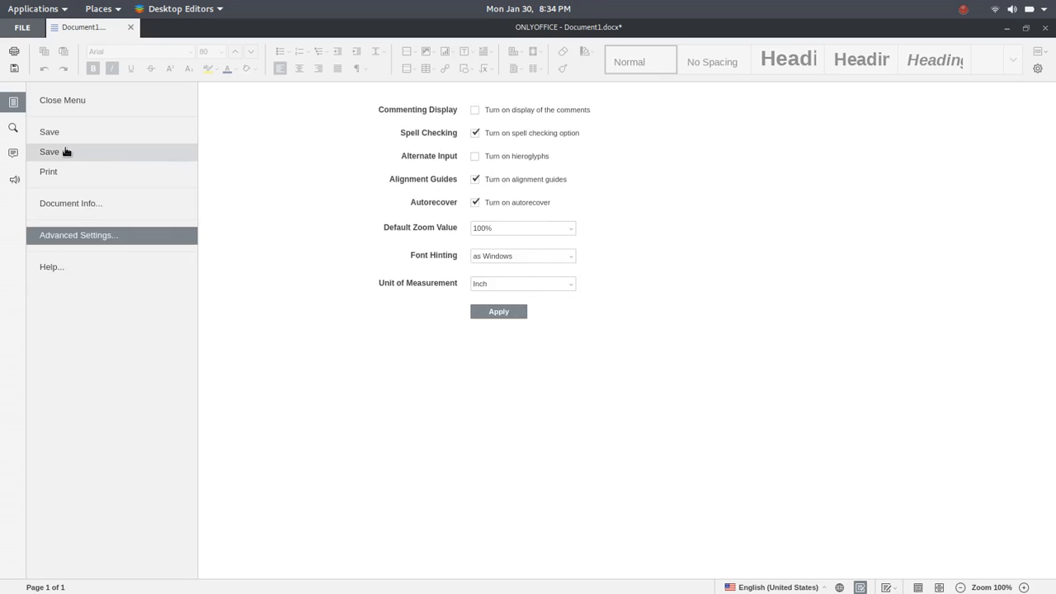
# Start Save As and choose PDF File as the output format in the Documents folder
pyautogui.click(49, 152)
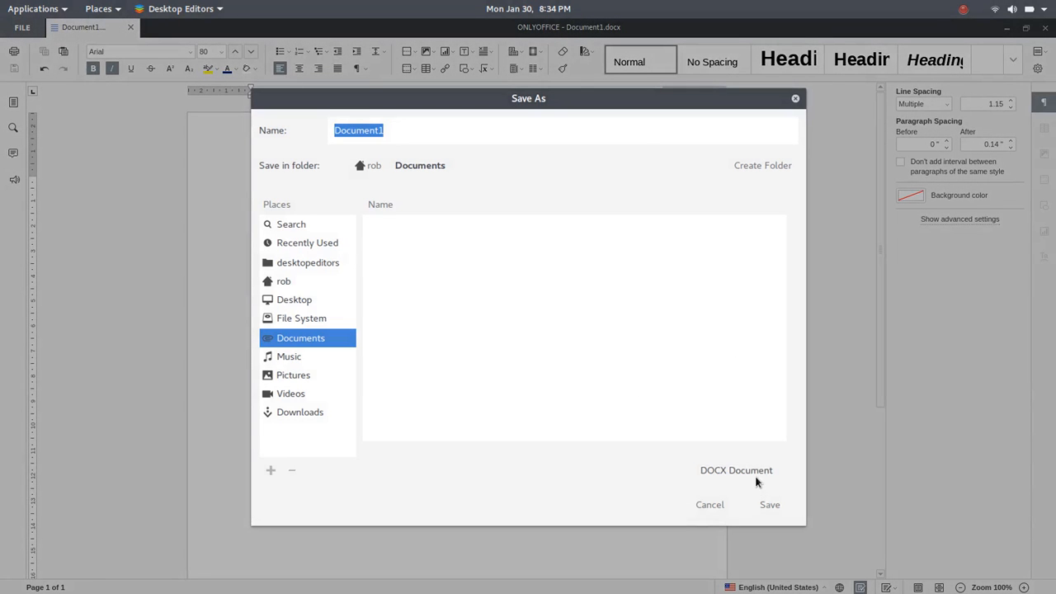
pyautogui.click(736, 470)
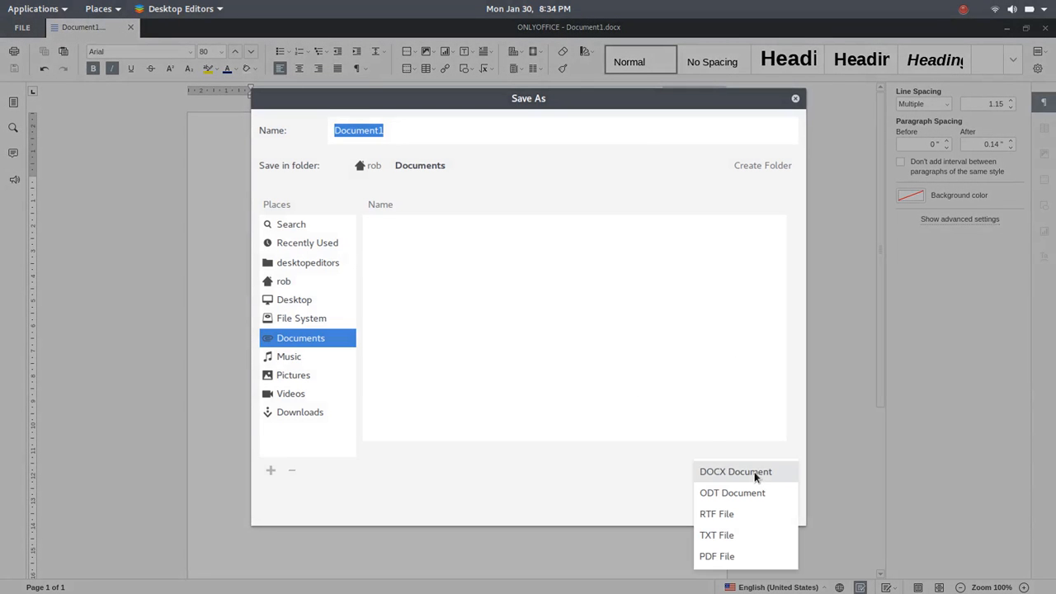
pyautogui.moveTo(733, 491)
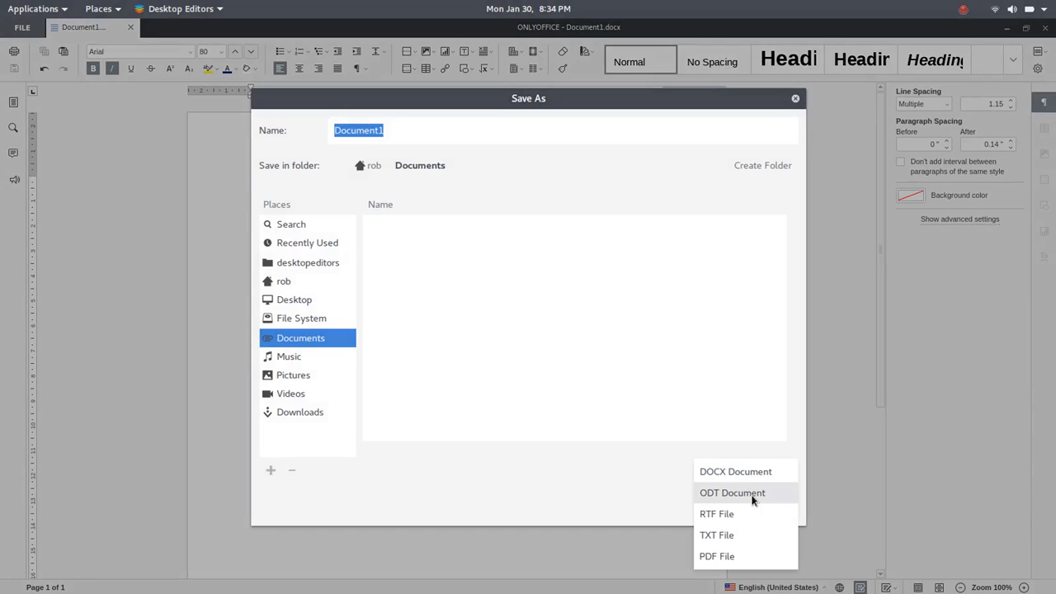
pyautogui.moveTo(722, 545)
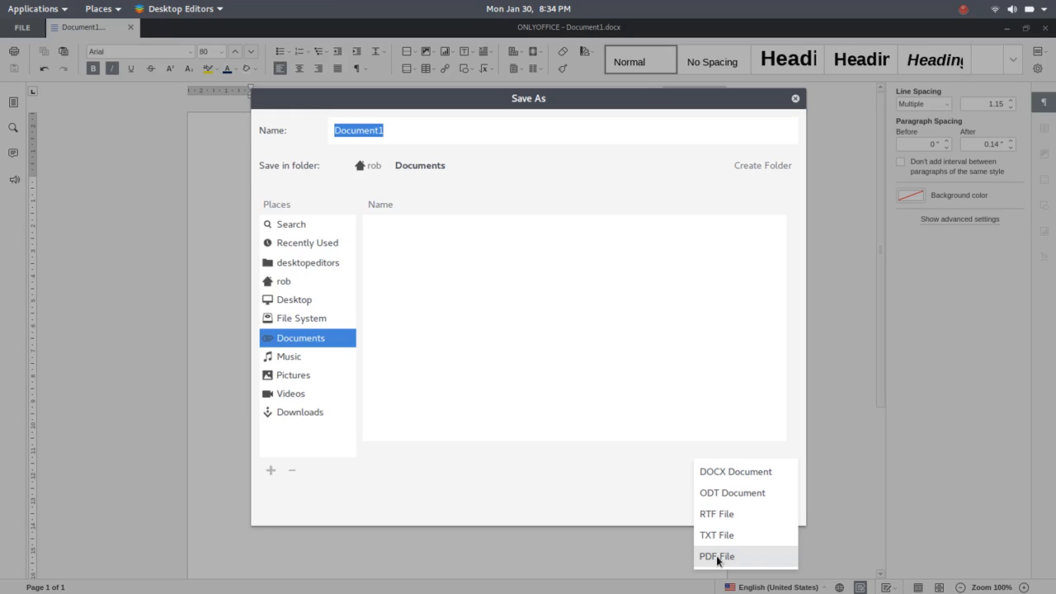
pyautogui.click(715, 556)
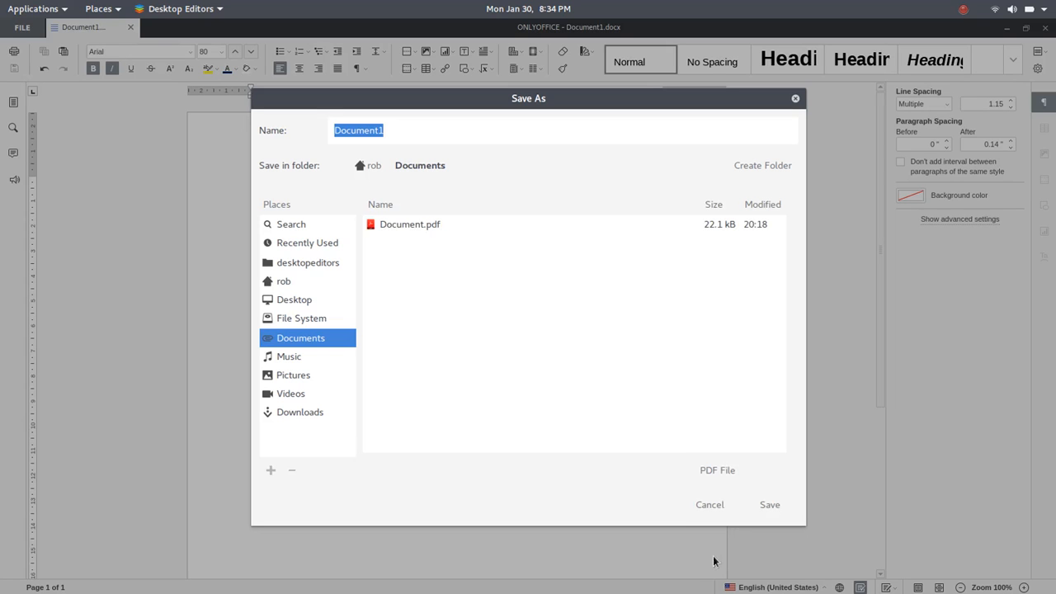
pyautogui.moveTo(714, 532)
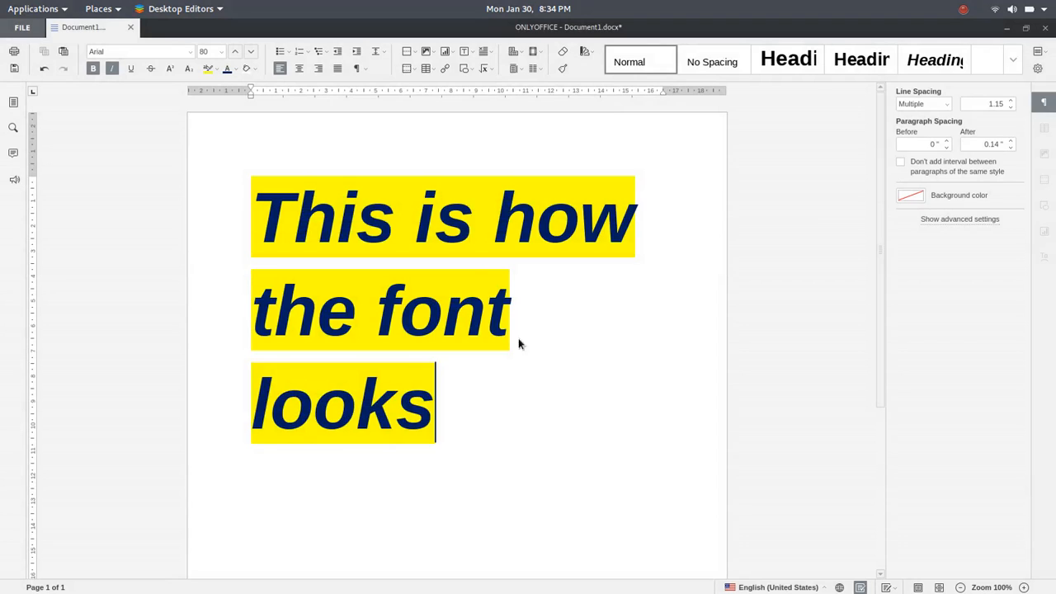
# Briefly show Find and Replace and the File menu, closing each again
pyautogui.click(14, 129)
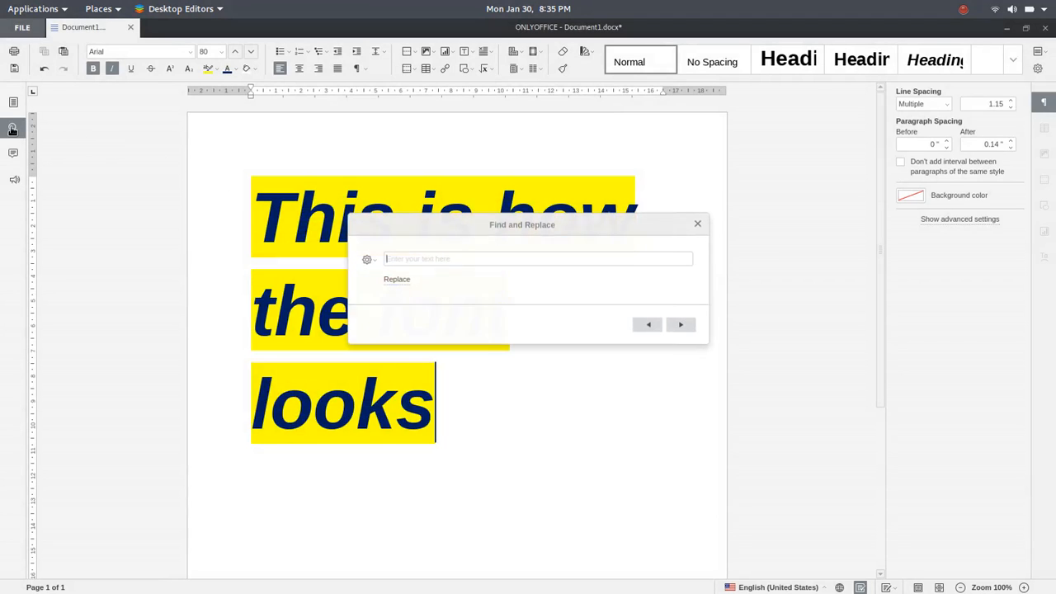
pyautogui.click(696, 224)
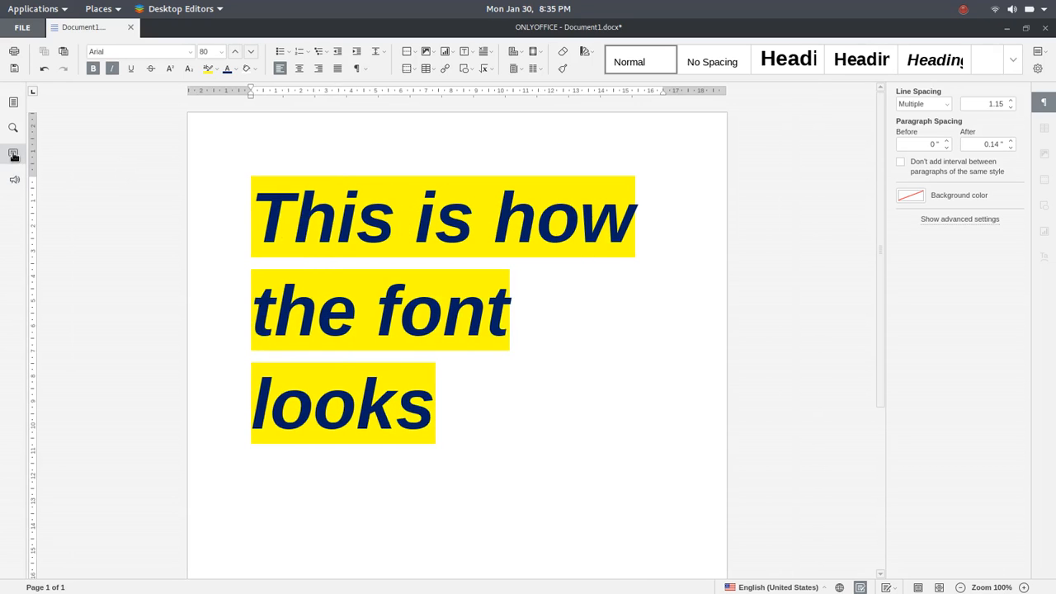
pyautogui.moveTo(13, 179)
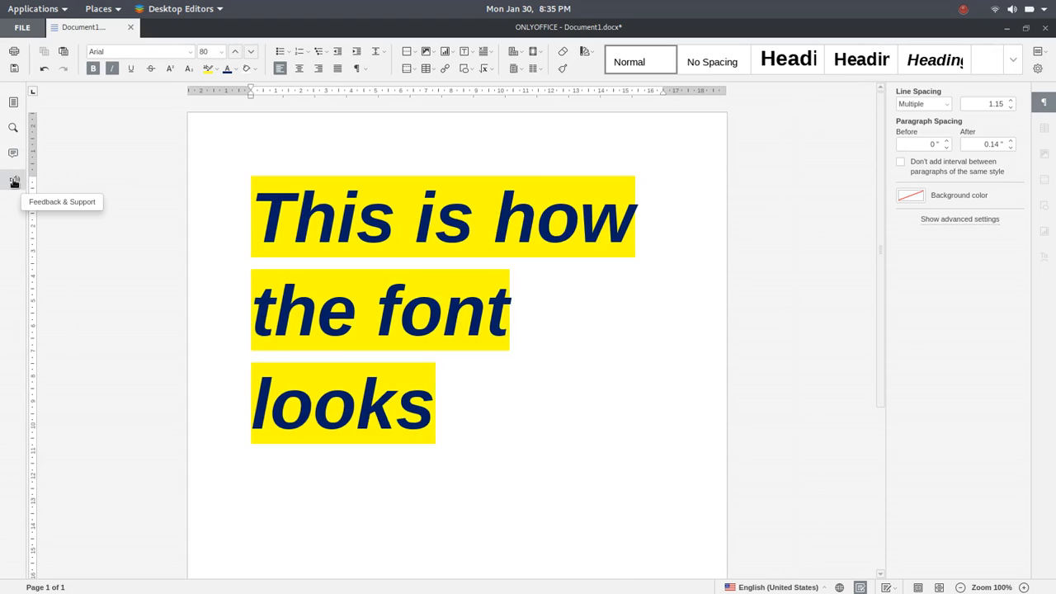
pyautogui.click(13, 101)
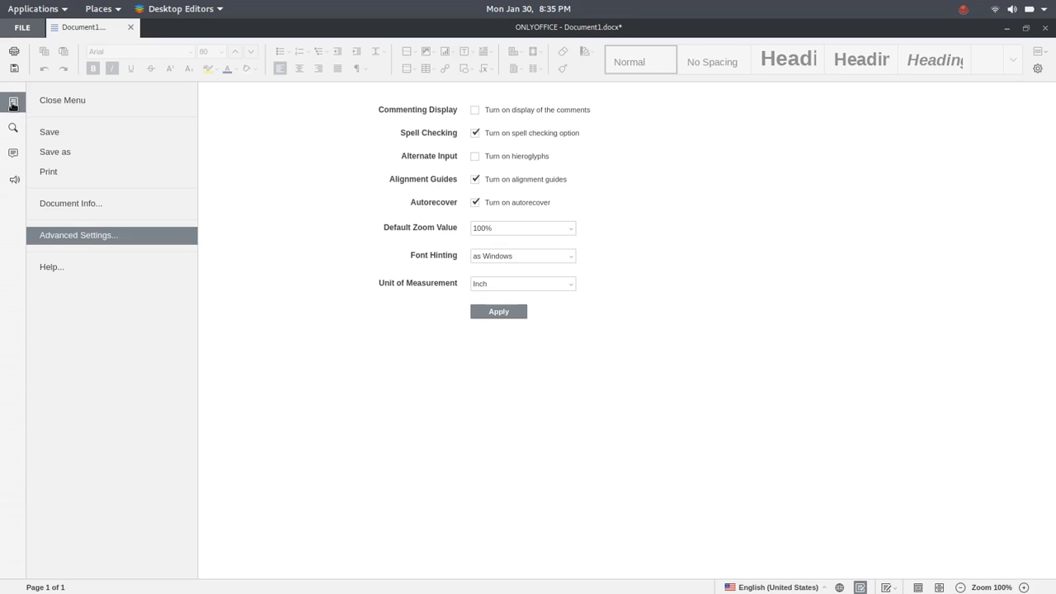
pyautogui.click(13, 103)
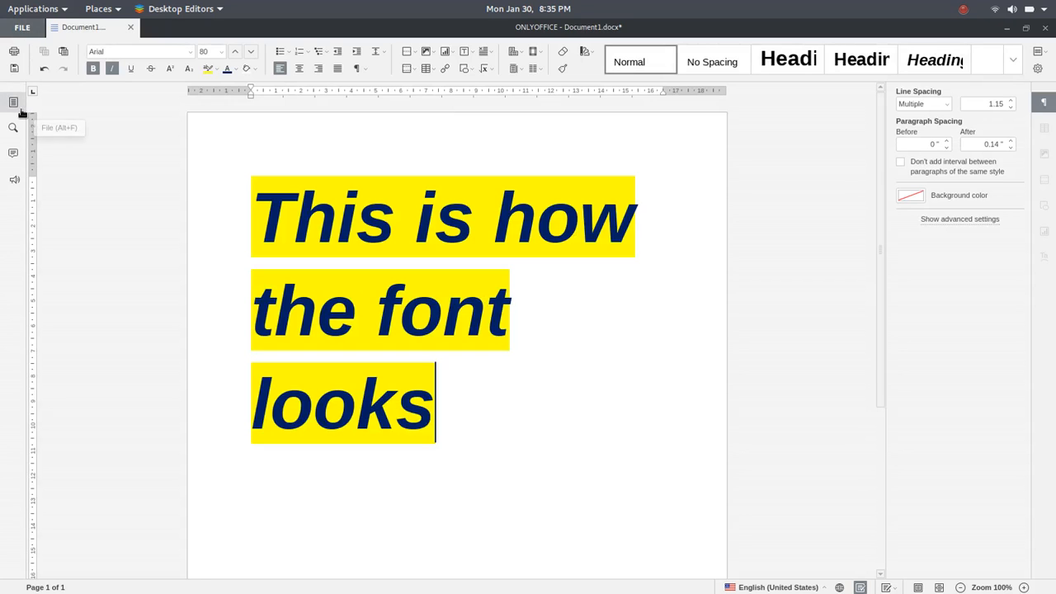
# Create a new blank spreadsheet, Book1.xlsx, in its own tab
pyautogui.click(173, 27)
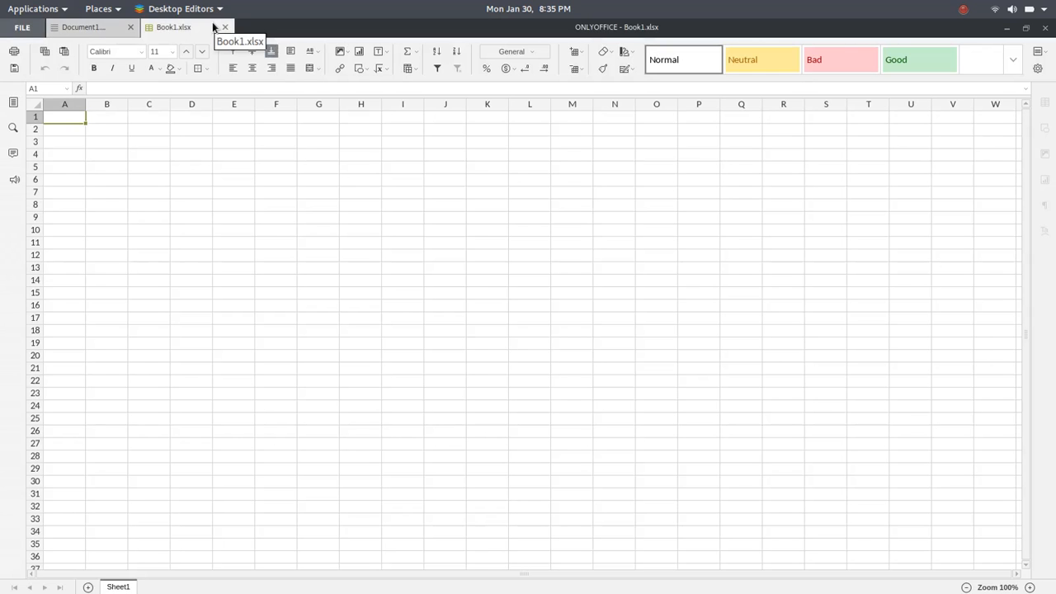
pyautogui.click(380, 69)
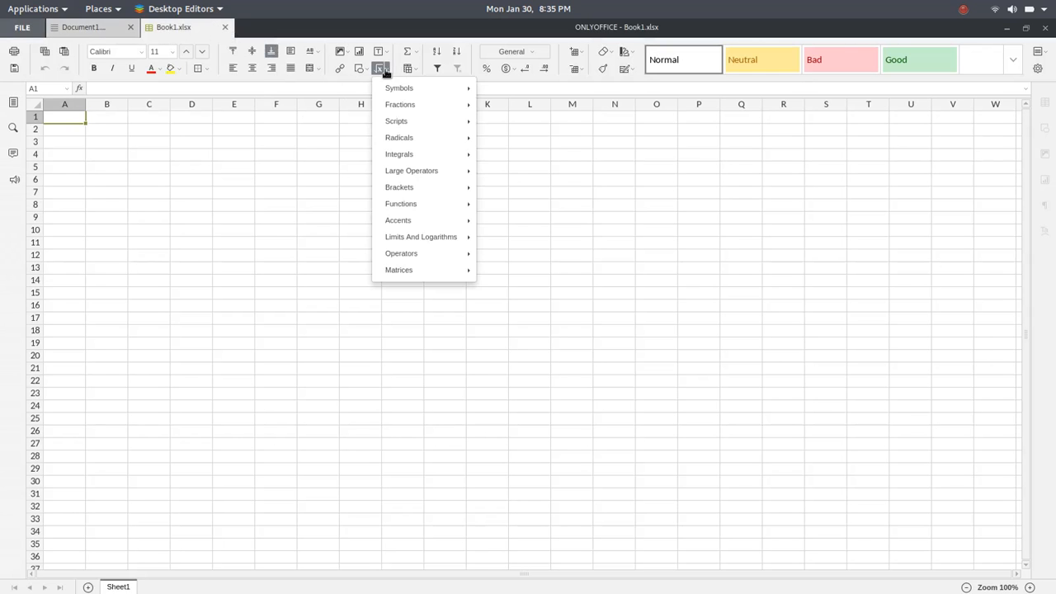
pyautogui.click(379, 69)
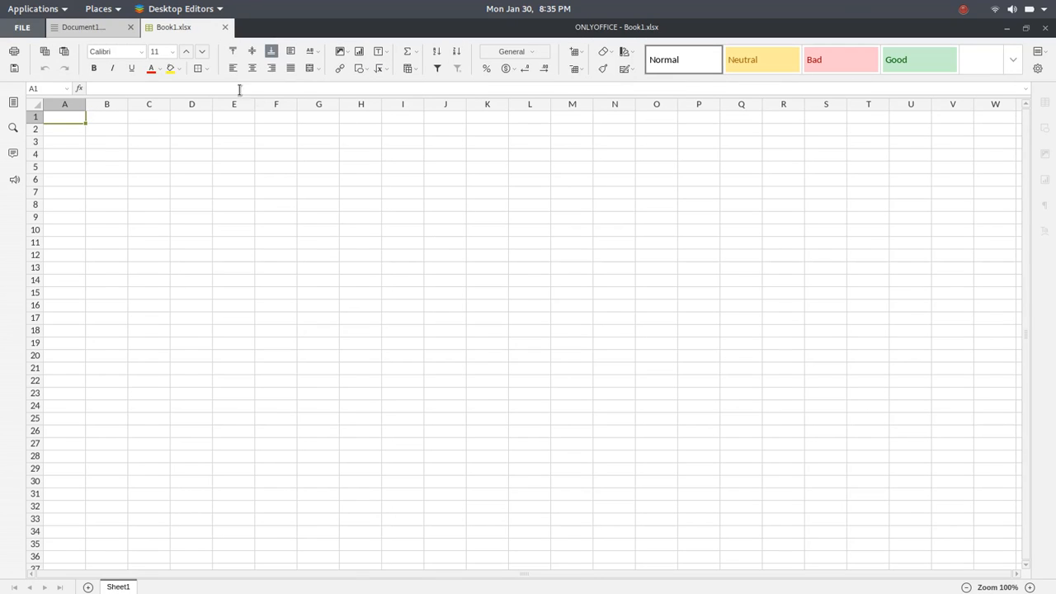
pyautogui.moveTo(228, 82)
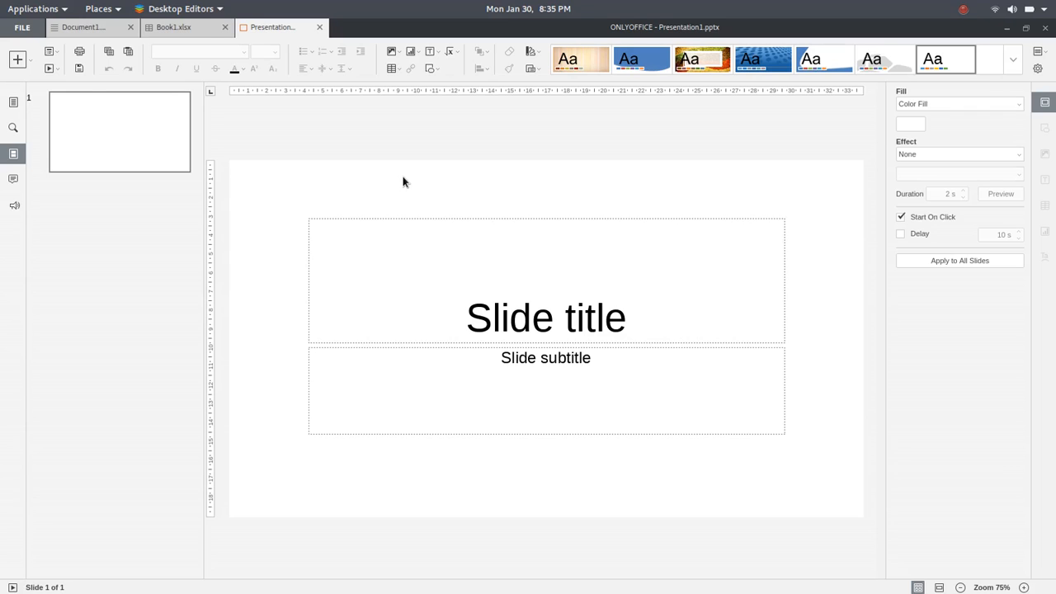
pyautogui.moveTo(642, 59)
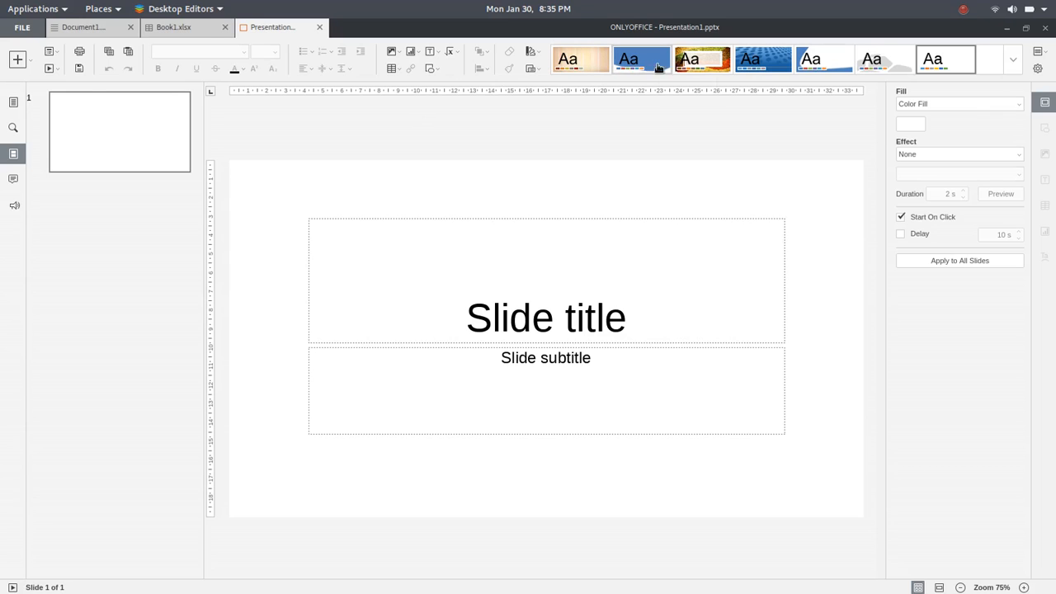
pyautogui.moveTo(1014, 66)
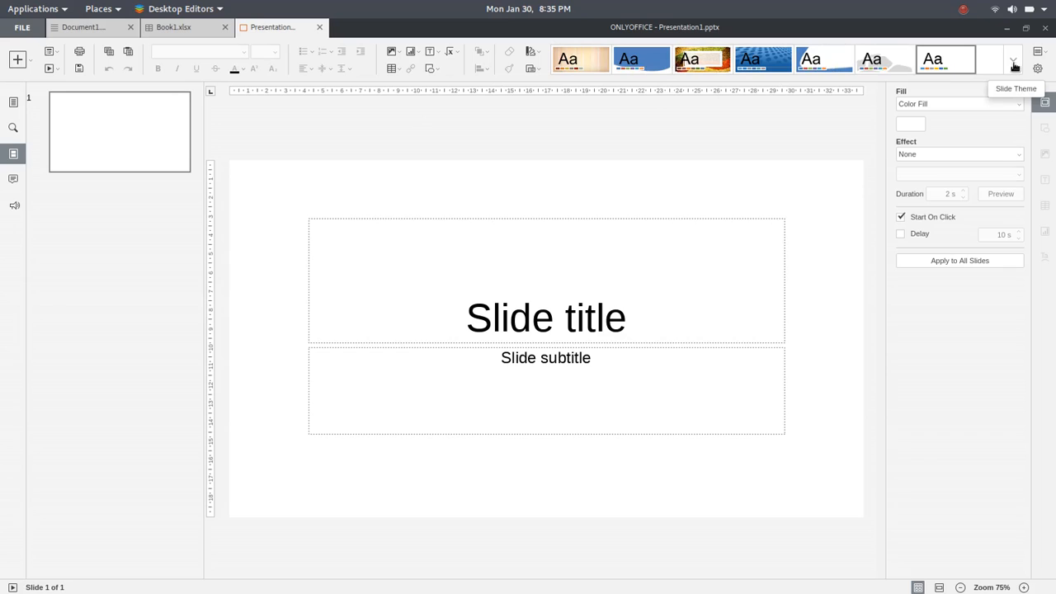
# Apply the ornate parchment theme to the presentation, then show Book1.xlsx again
pyautogui.click(1013, 63)
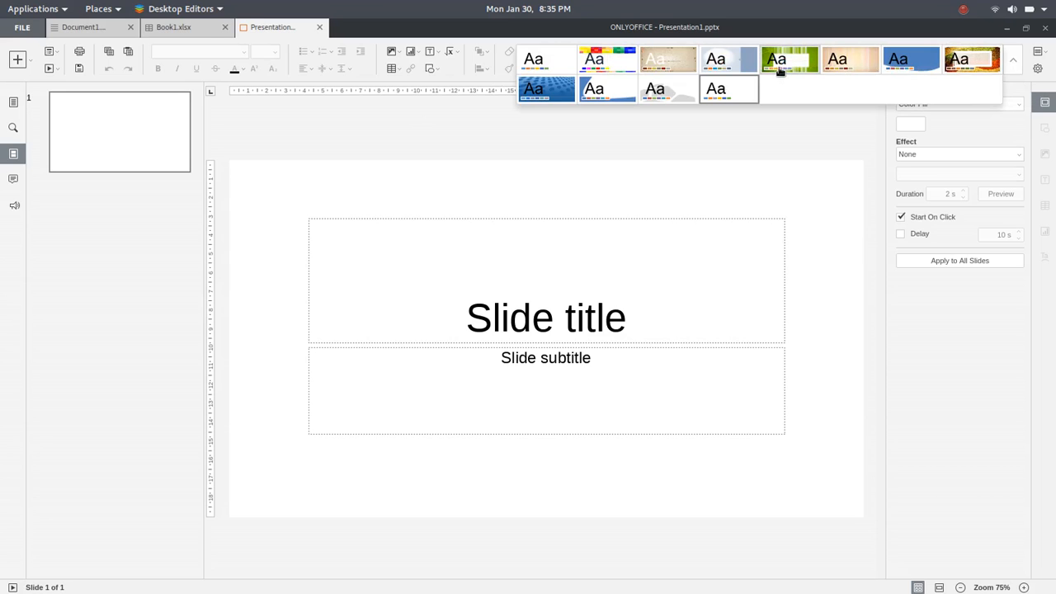
pyautogui.click(789, 59)
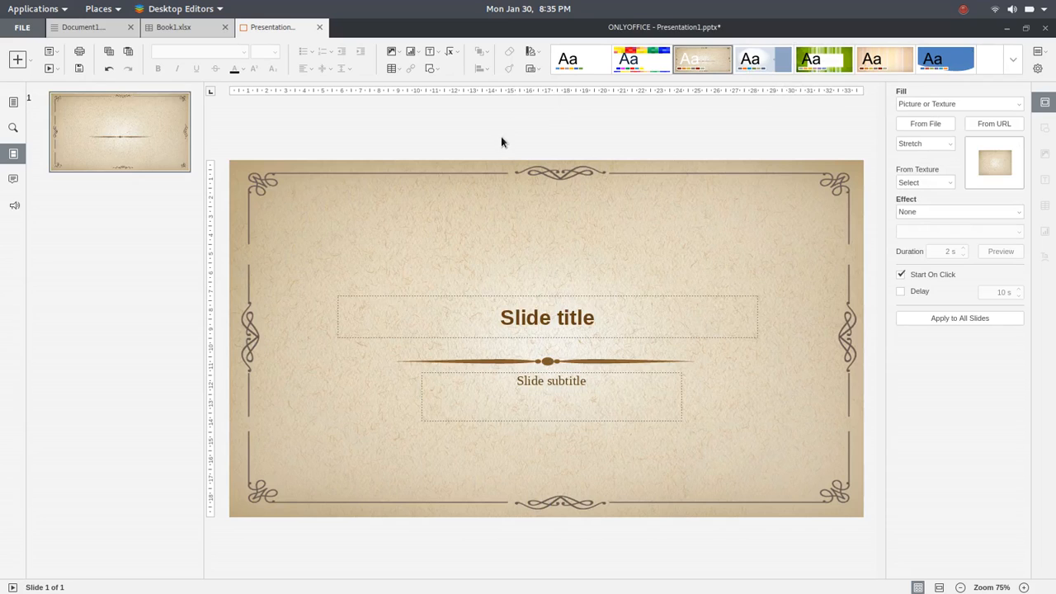
pyautogui.moveTo(87, 231)
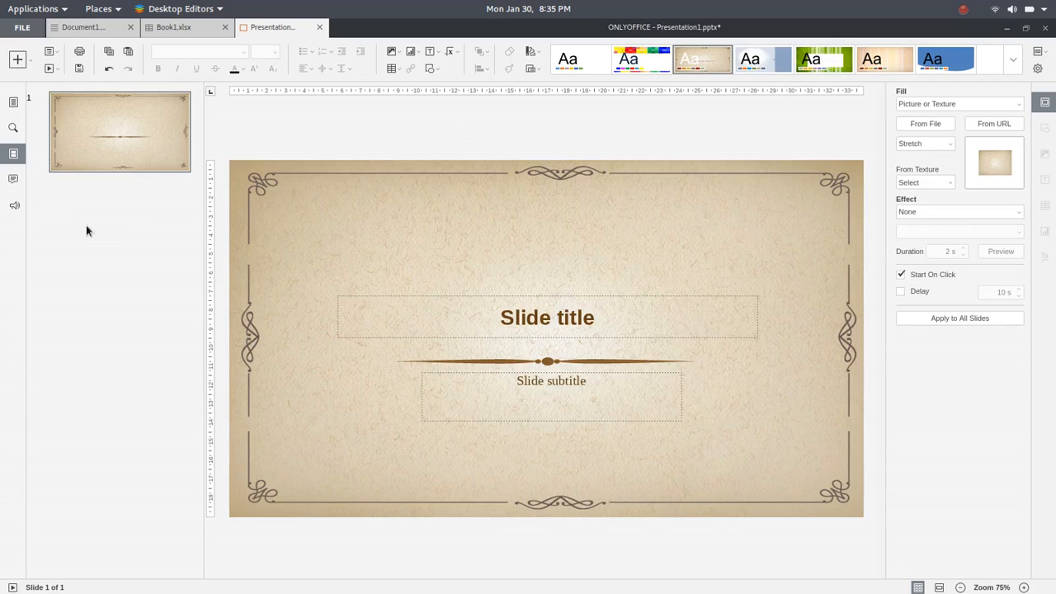
pyautogui.moveTo(74, 228)
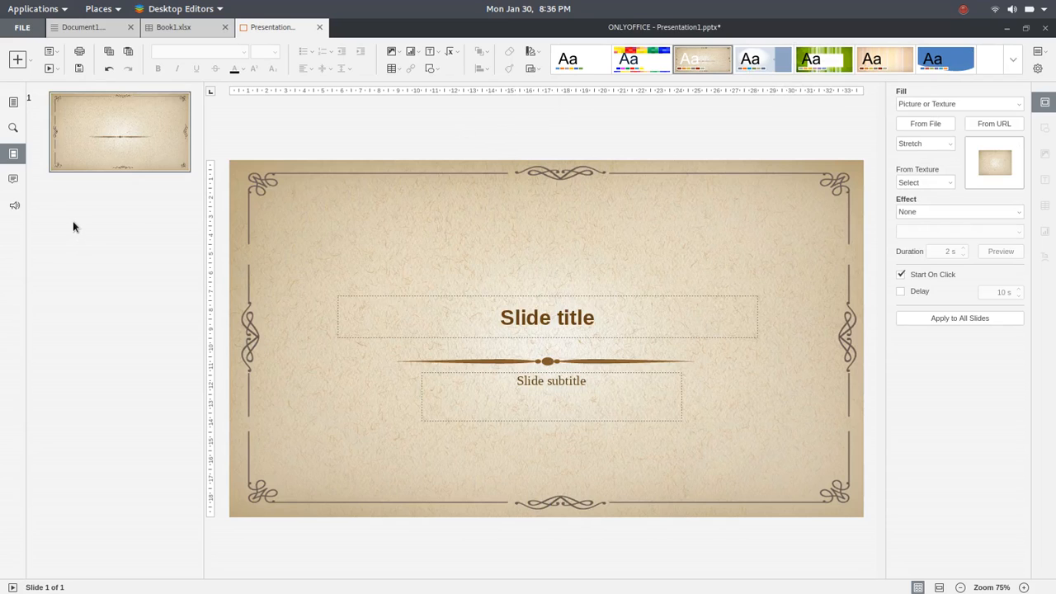
pyautogui.moveTo(601, 122)
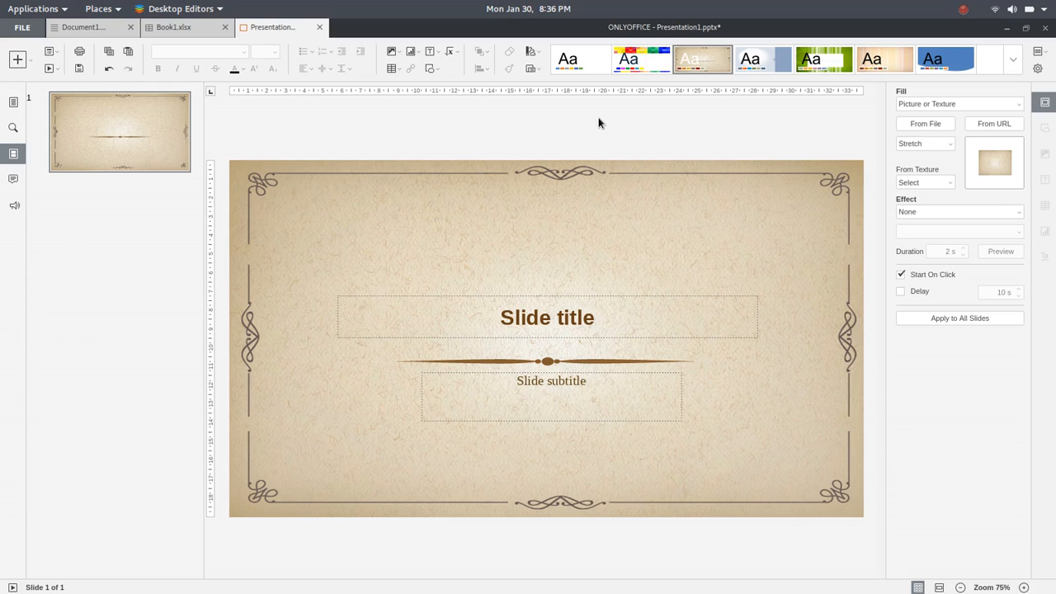
pyautogui.click(174, 26)
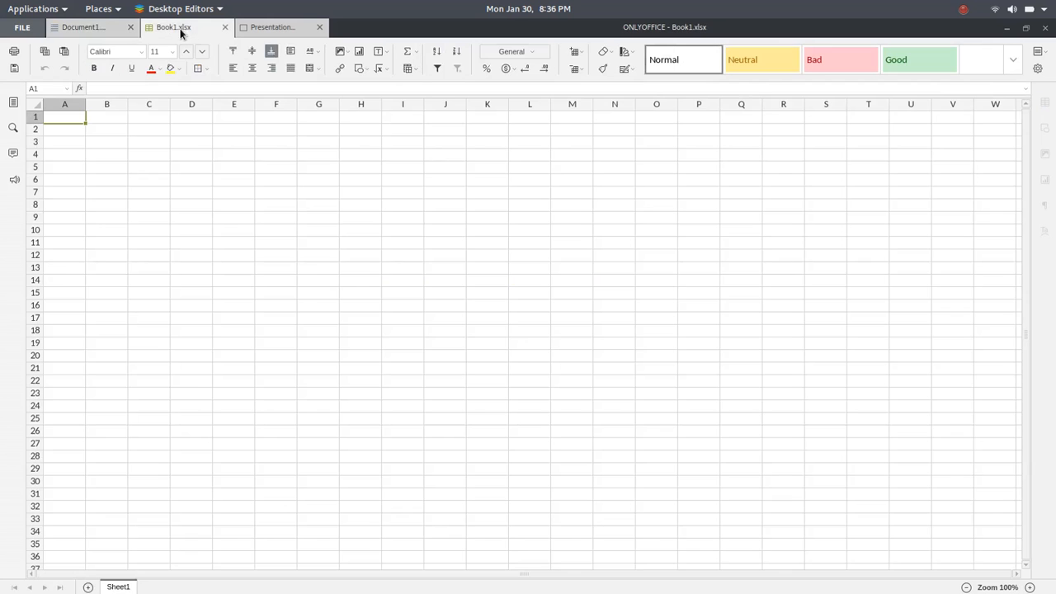
# Switch through Document1 and the presentation, then return to the start page
pyautogui.click(83, 26)
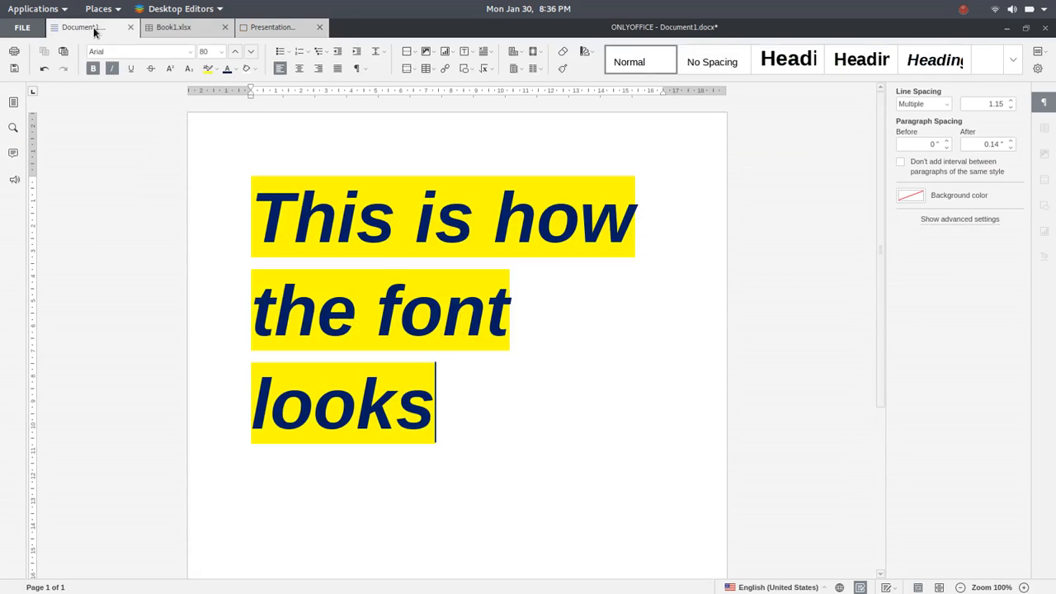
pyautogui.click(273, 26)
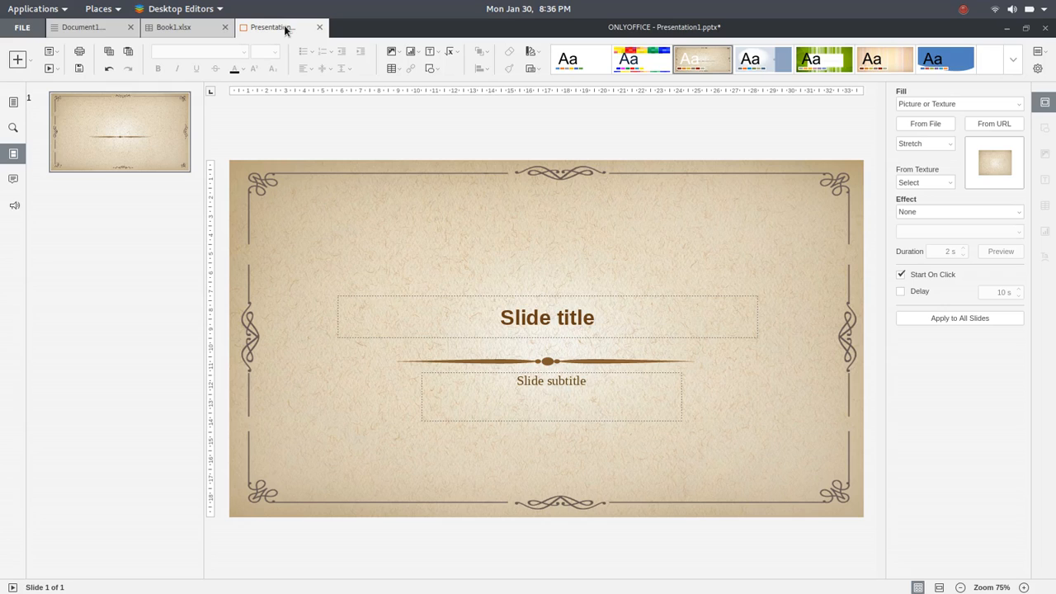
pyautogui.moveTo(272, 26)
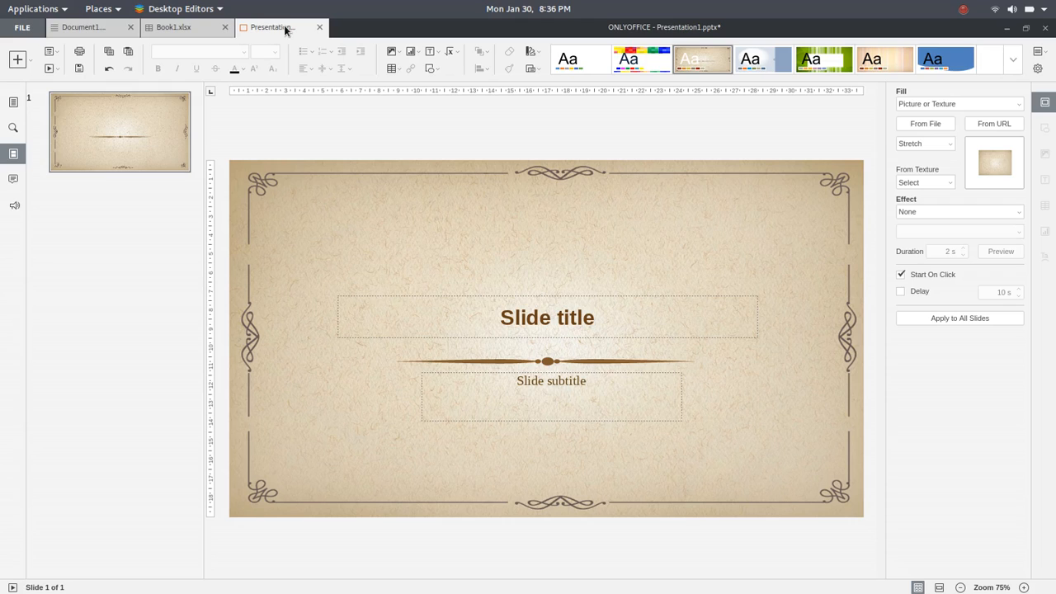
pyautogui.moveTo(444, 126)
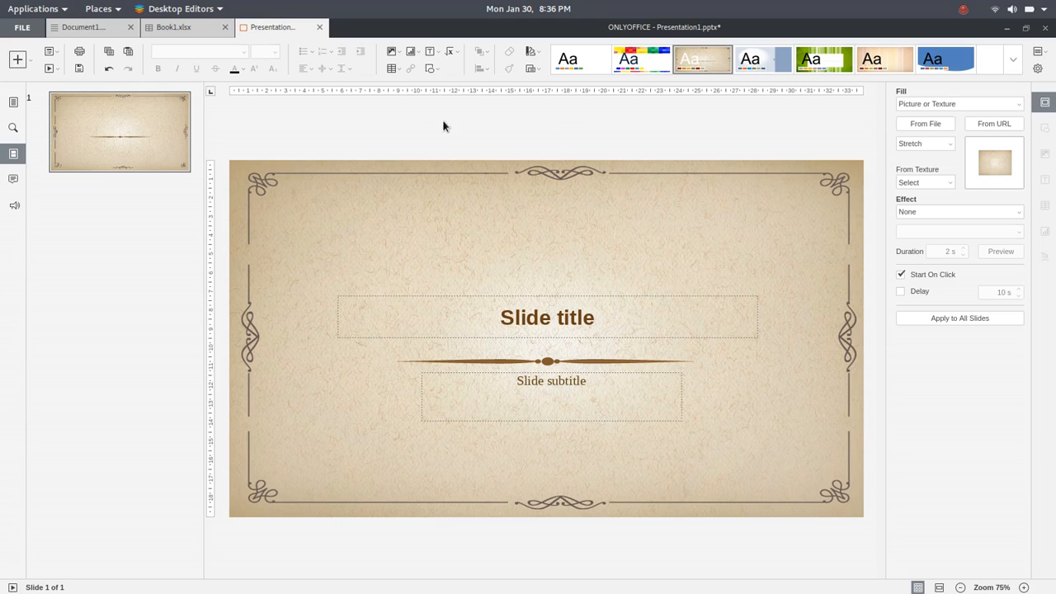
pyautogui.click(23, 27)
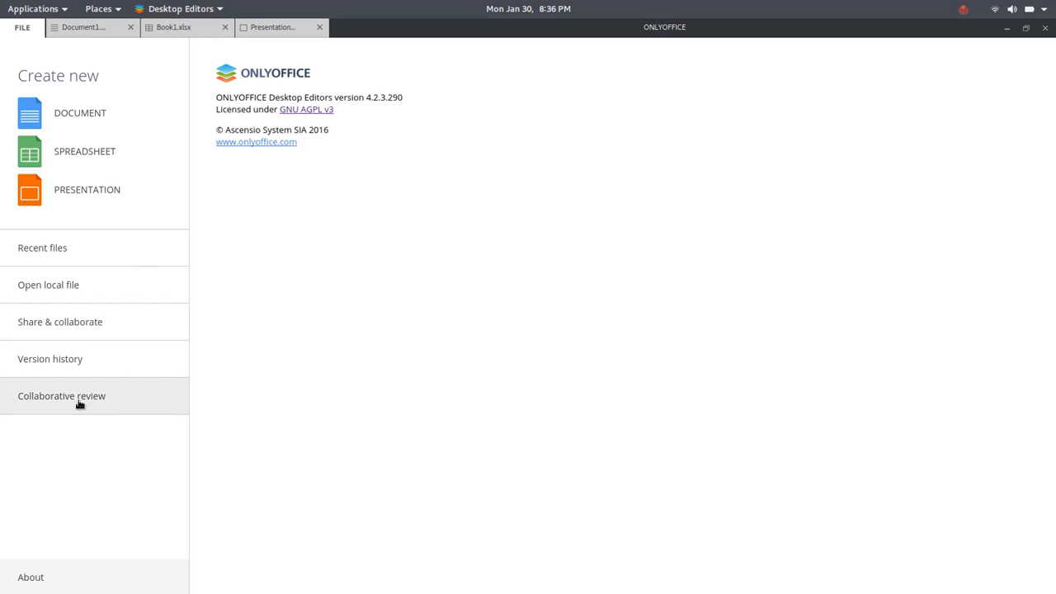
# Browse Version history and Open local file, then list Recent files showing Document.pdf
pyautogui.click(49, 358)
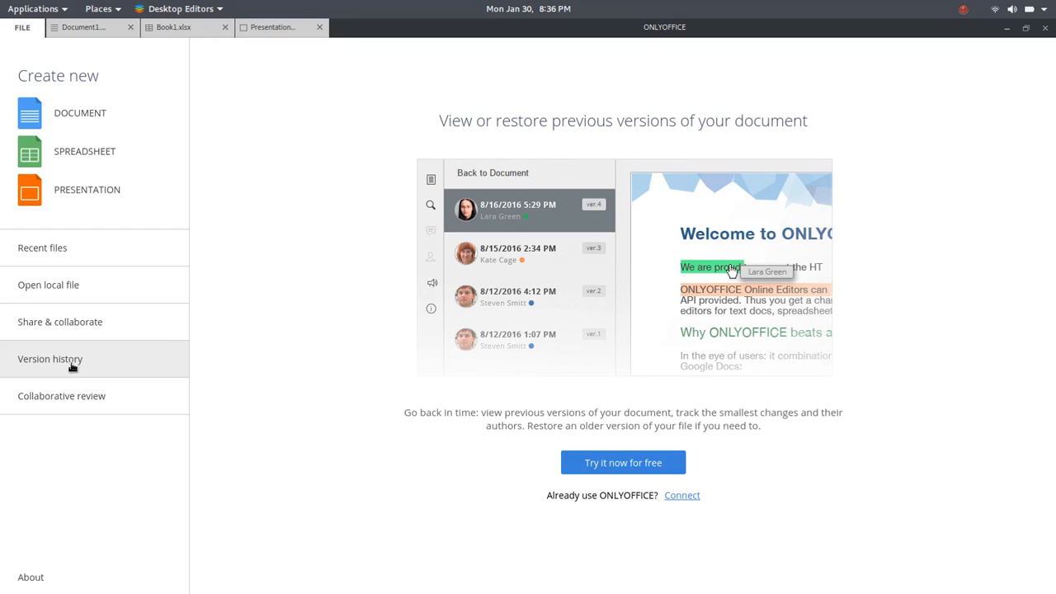
pyautogui.moveTo(69, 327)
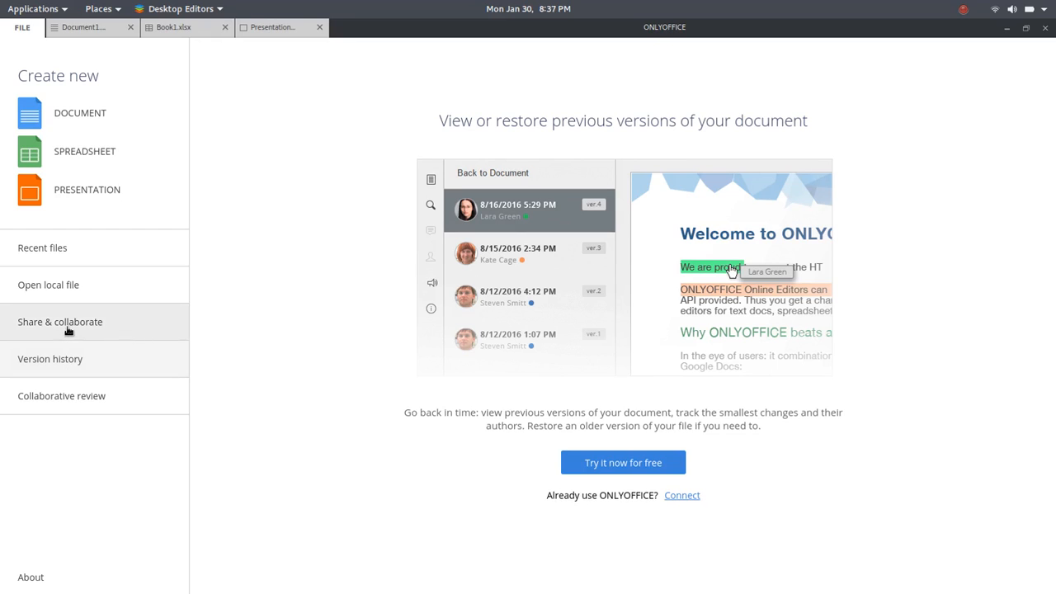
pyautogui.moveTo(57, 284)
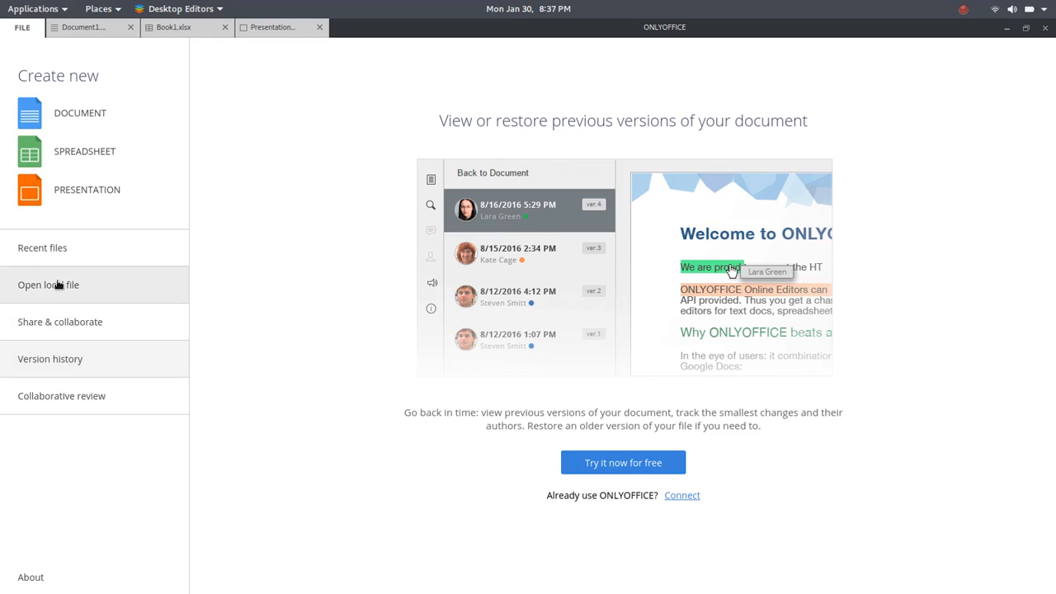
pyautogui.click(47, 284)
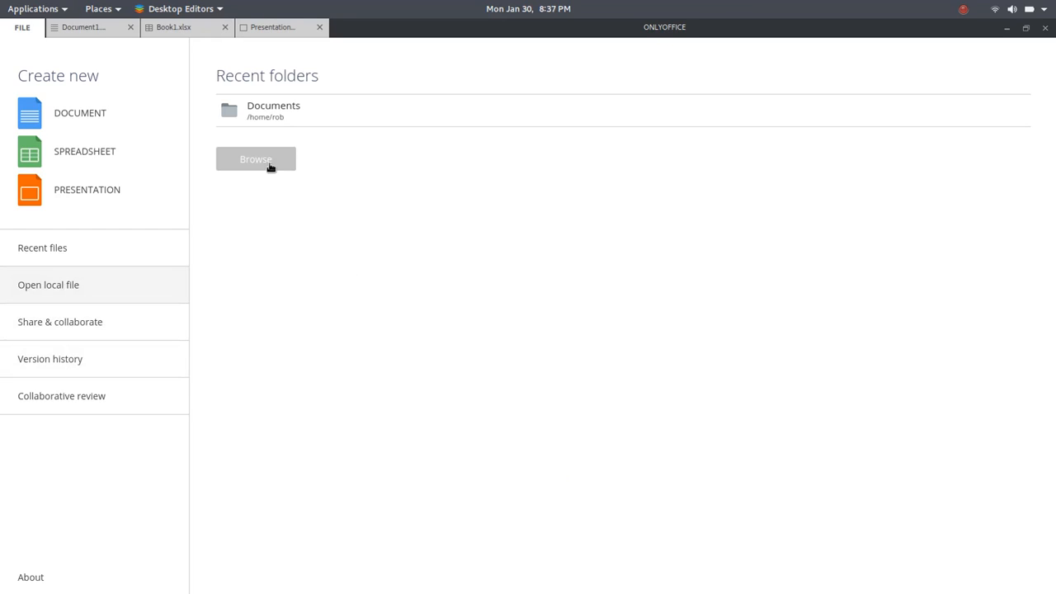
pyautogui.click(43, 247)
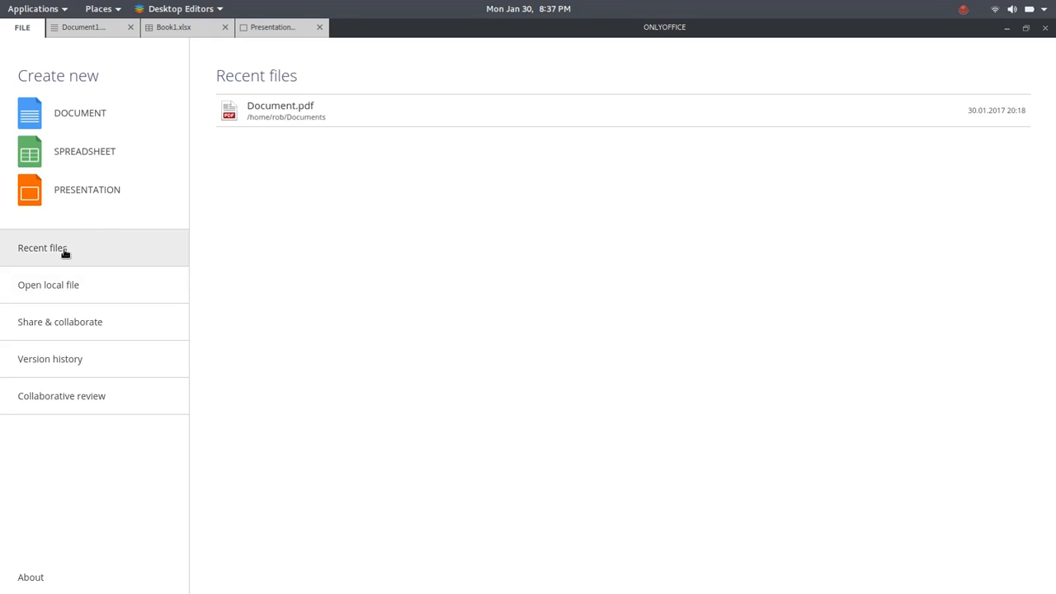
pyautogui.moveTo(382, 201)
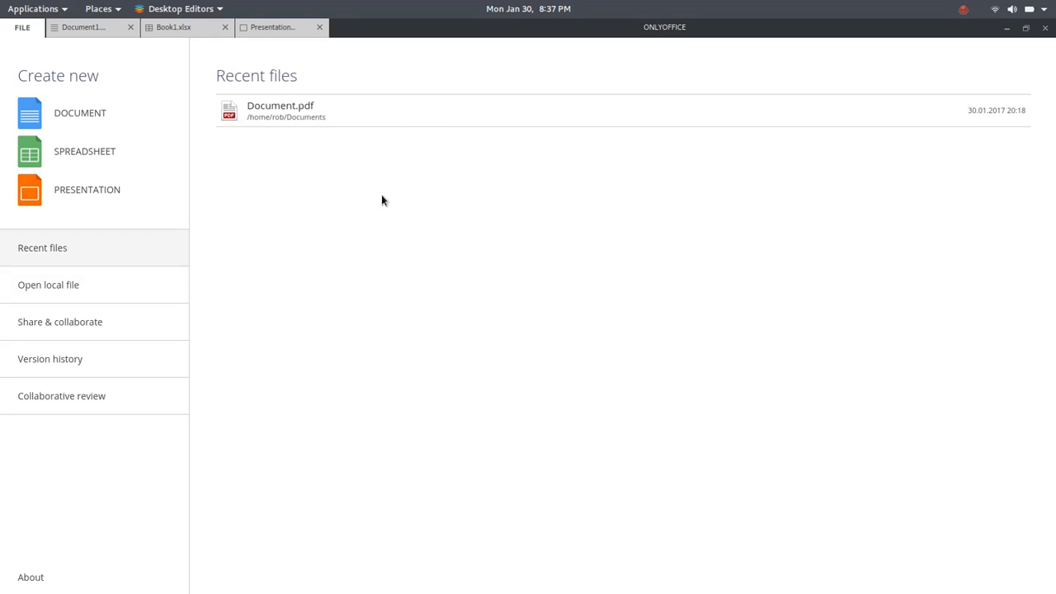
pyautogui.moveTo(520, 260)
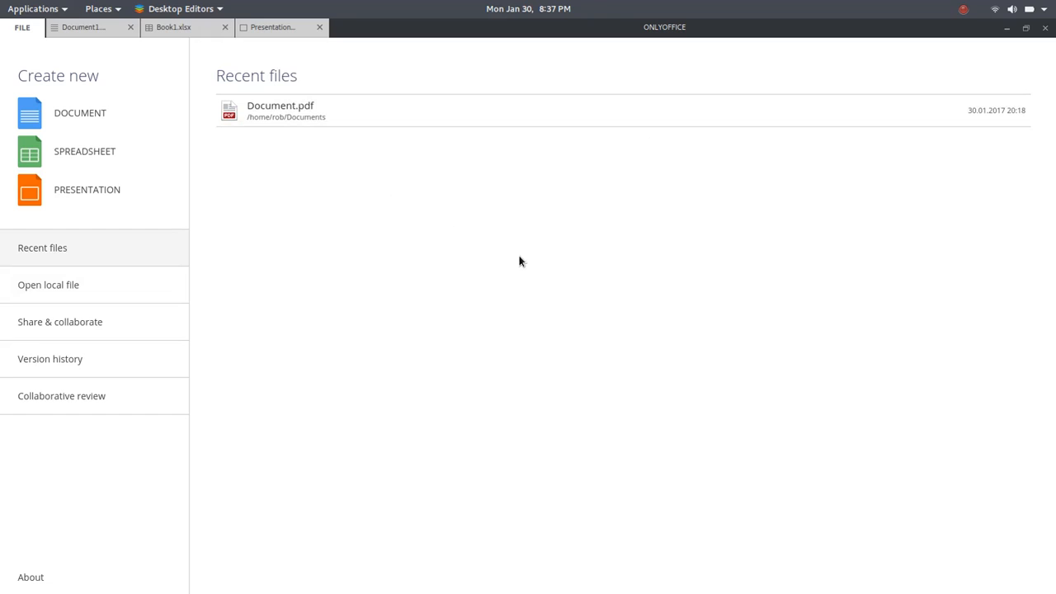